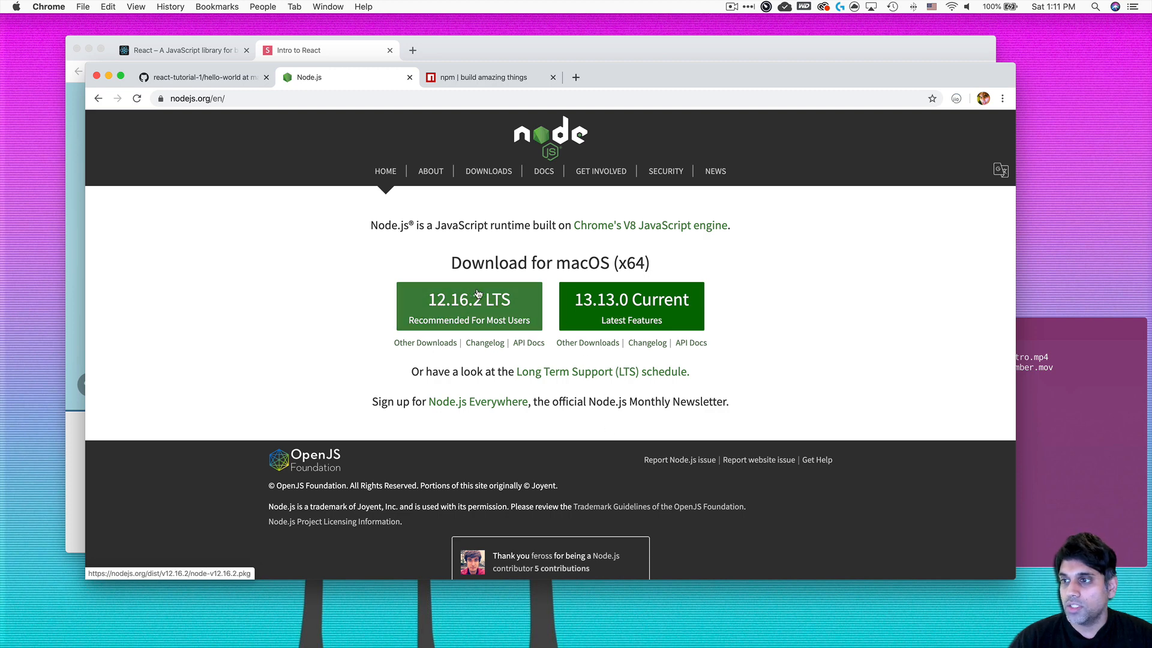
pyautogui.moveTo(469, 298)
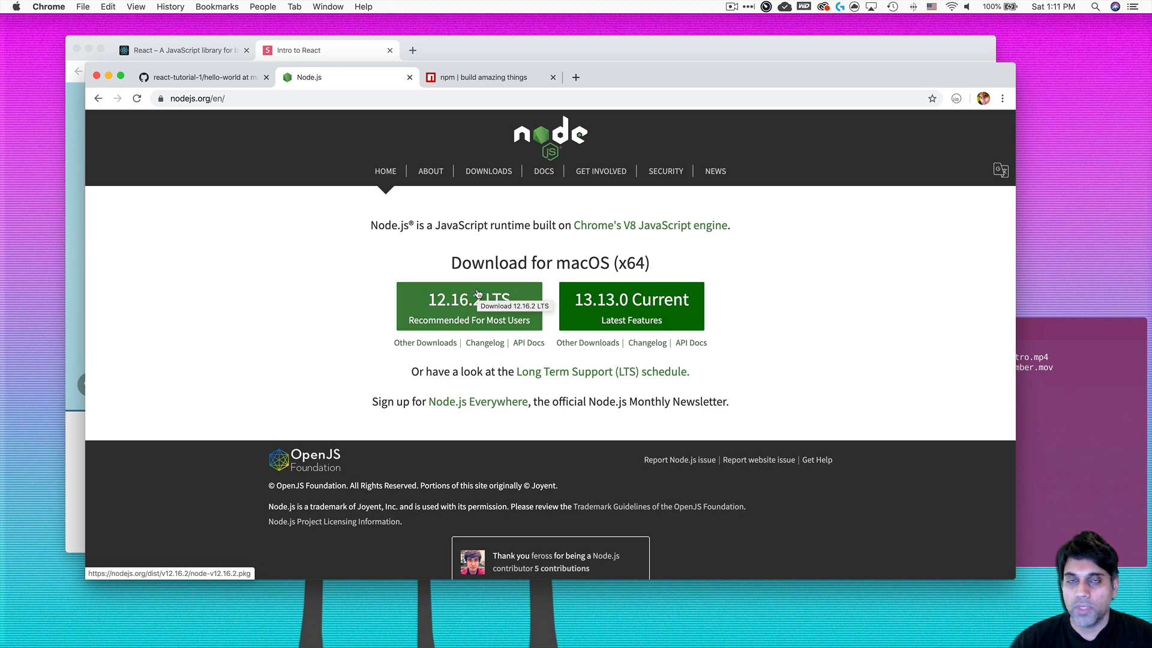
pyautogui.moveTo(485, 342)
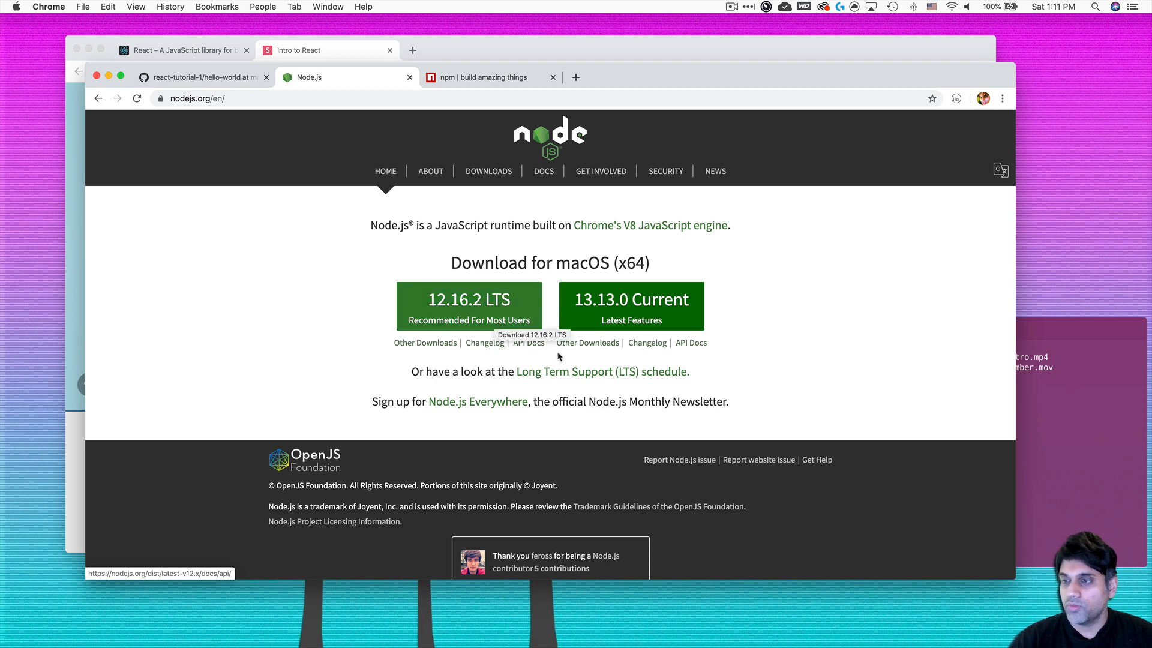
pyautogui.moveTo(717, 383)
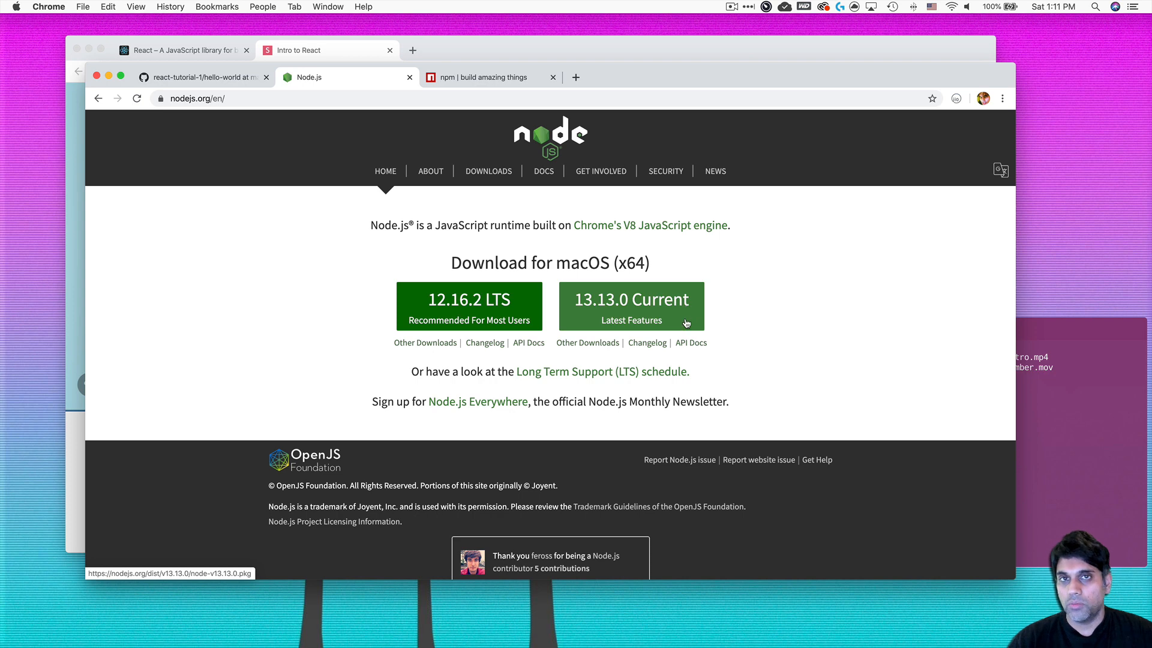
pyautogui.moveTo(629, 307)
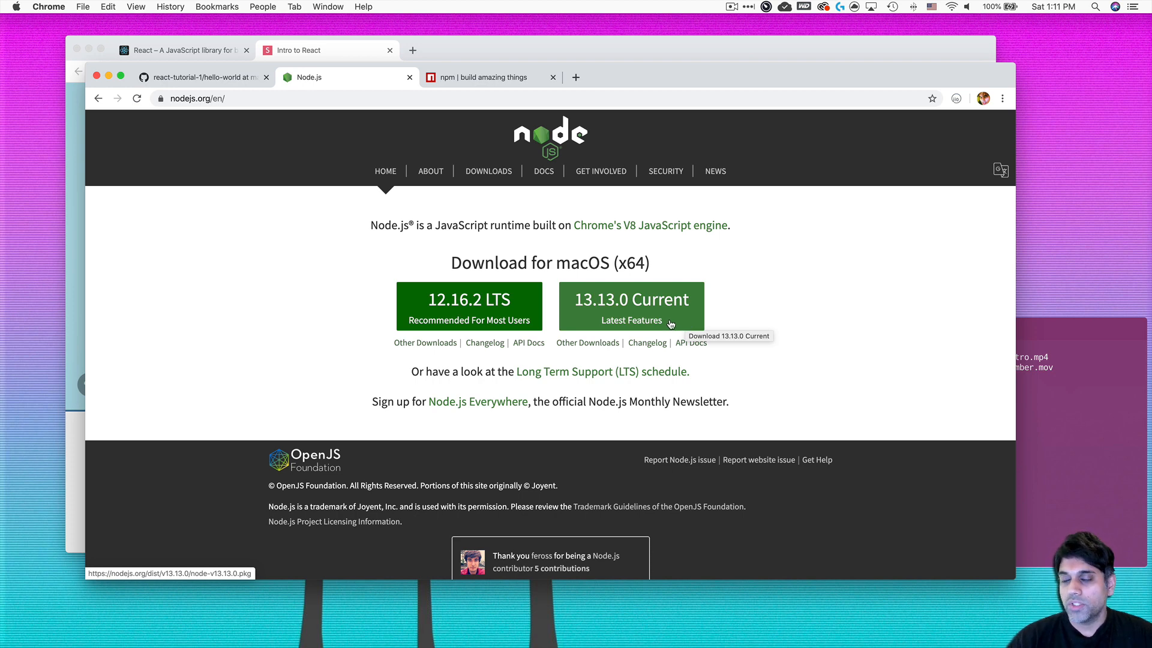
pyautogui.moveTo(459, 314)
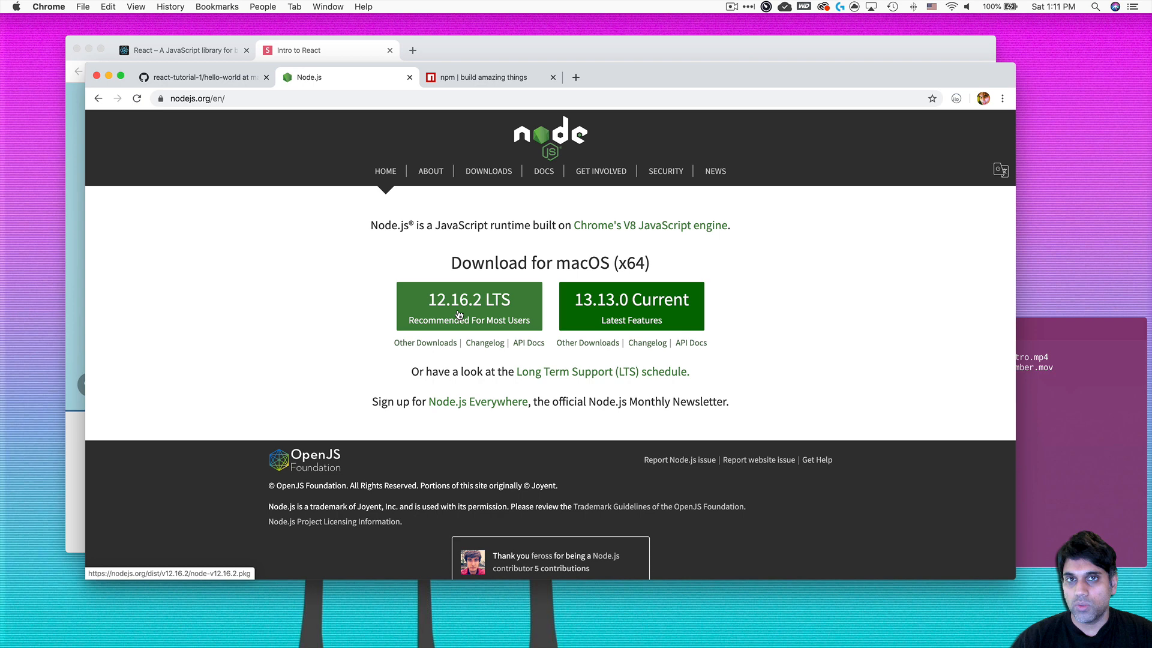
pyautogui.moveTo(468, 306)
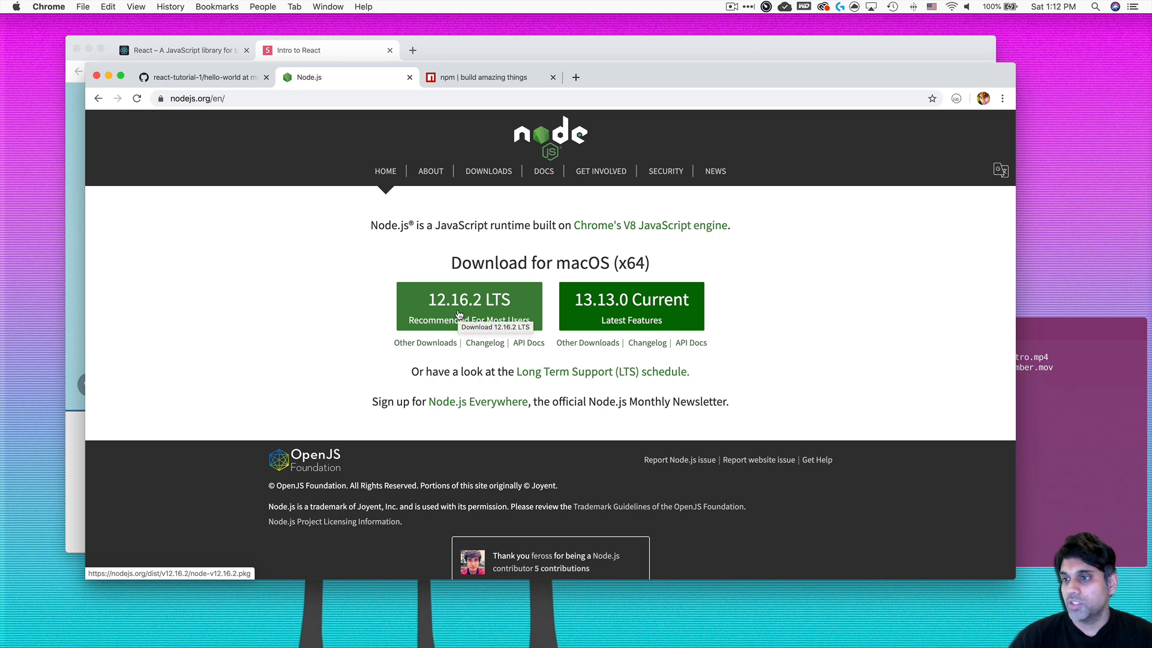
pyautogui.moveTo(564, 319)
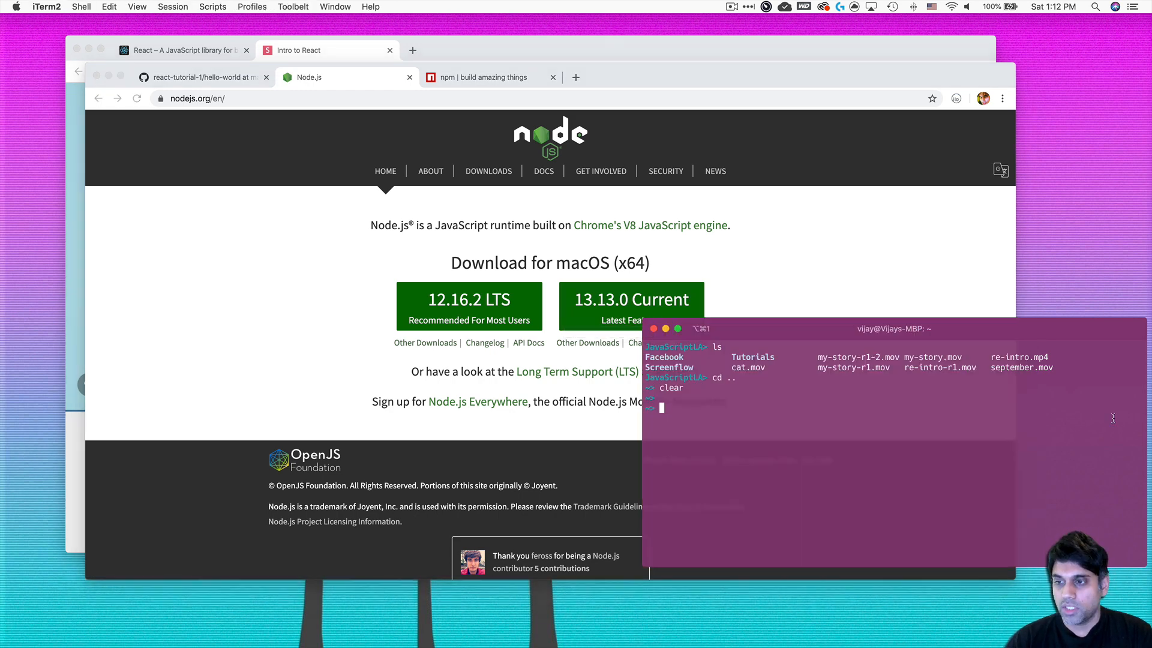
# Confirm Node v13.5.0 with node -v, change into JavaScriptLA, and return to iTerm2
pyautogui.write('nod')
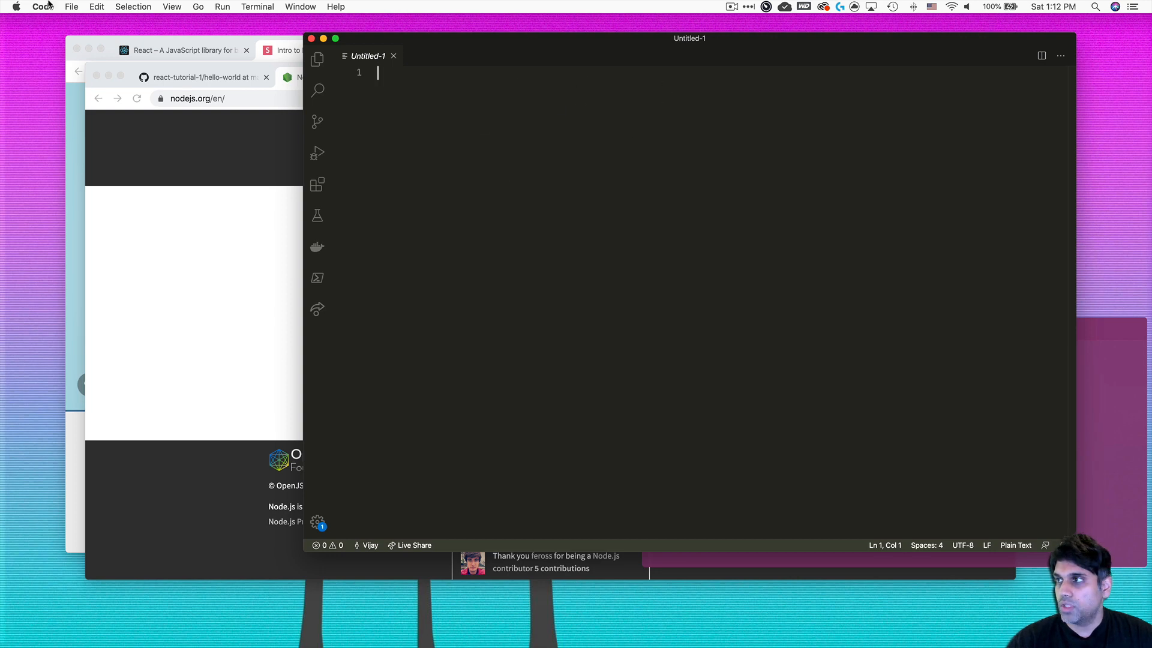
pyautogui.click(72, 7)
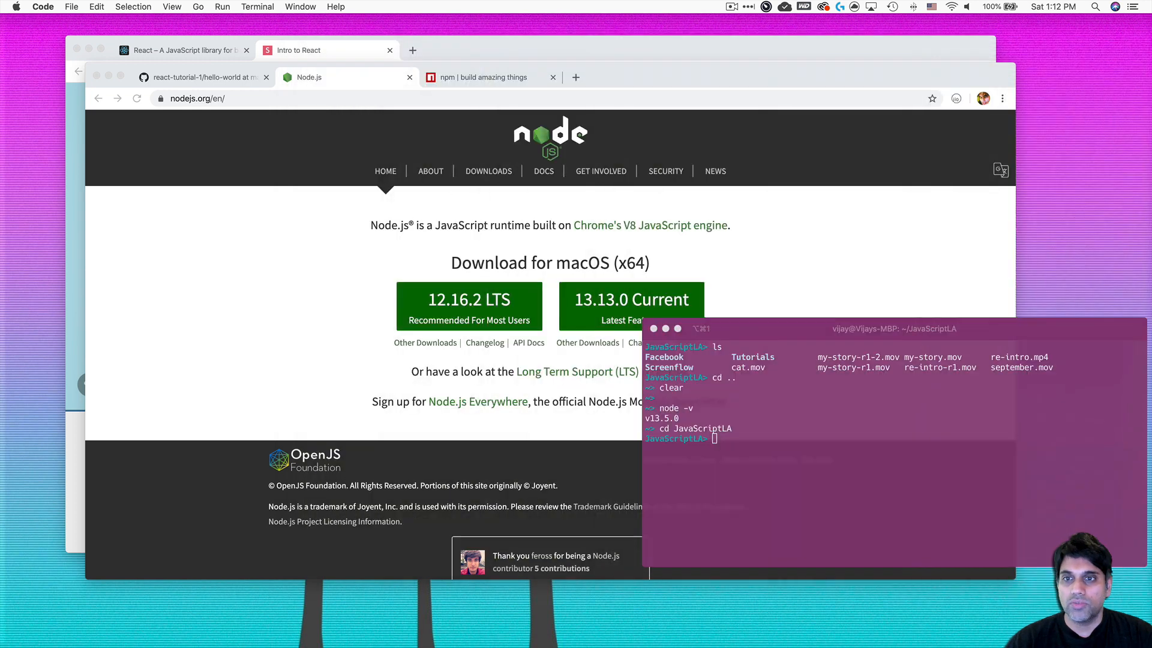
# Focus the iTerm2 window before switching to the npmjs.com tab in Chrome
pyautogui.click(830, 402)
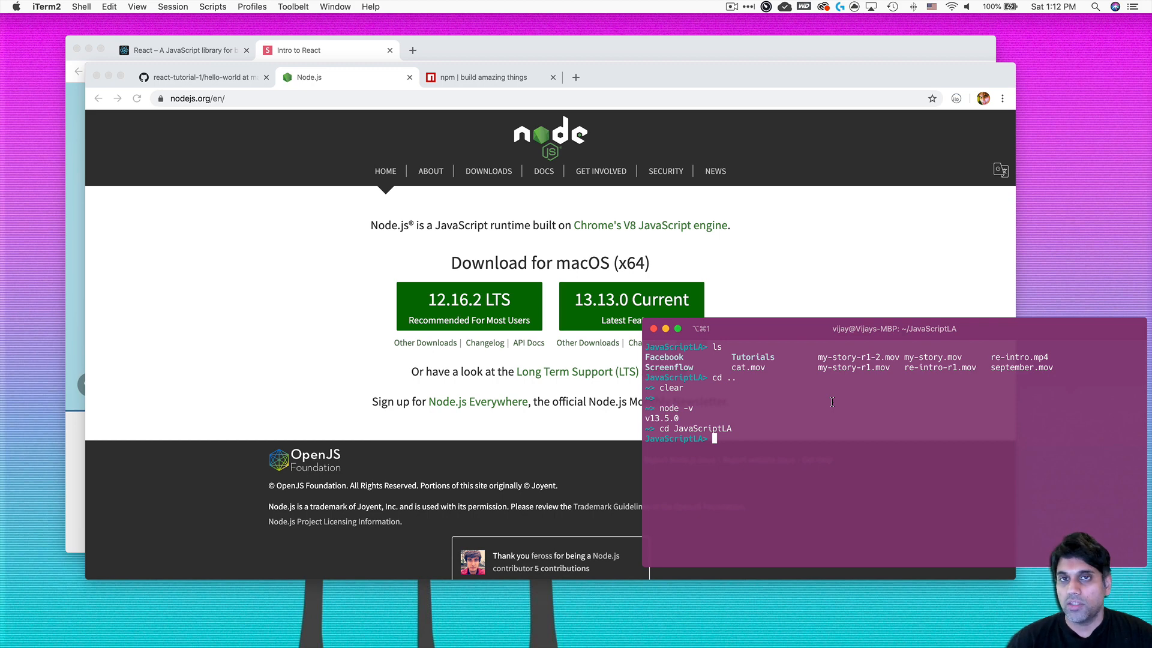
pyautogui.moveTo(971, 78)
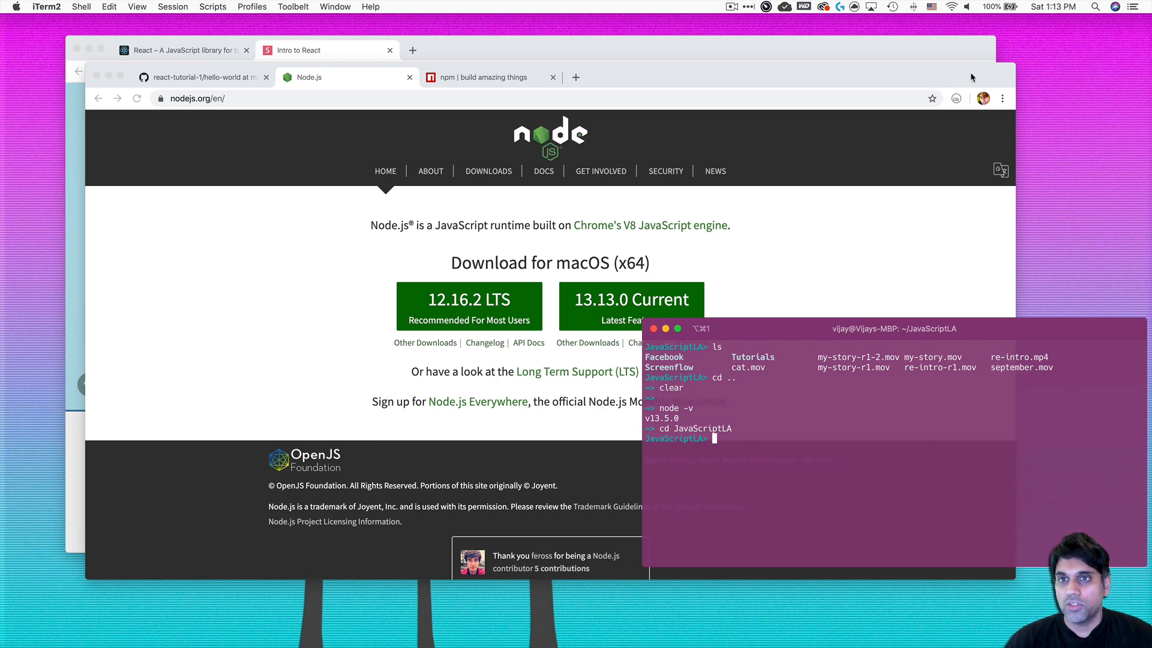
pyautogui.moveTo(1041, 70)
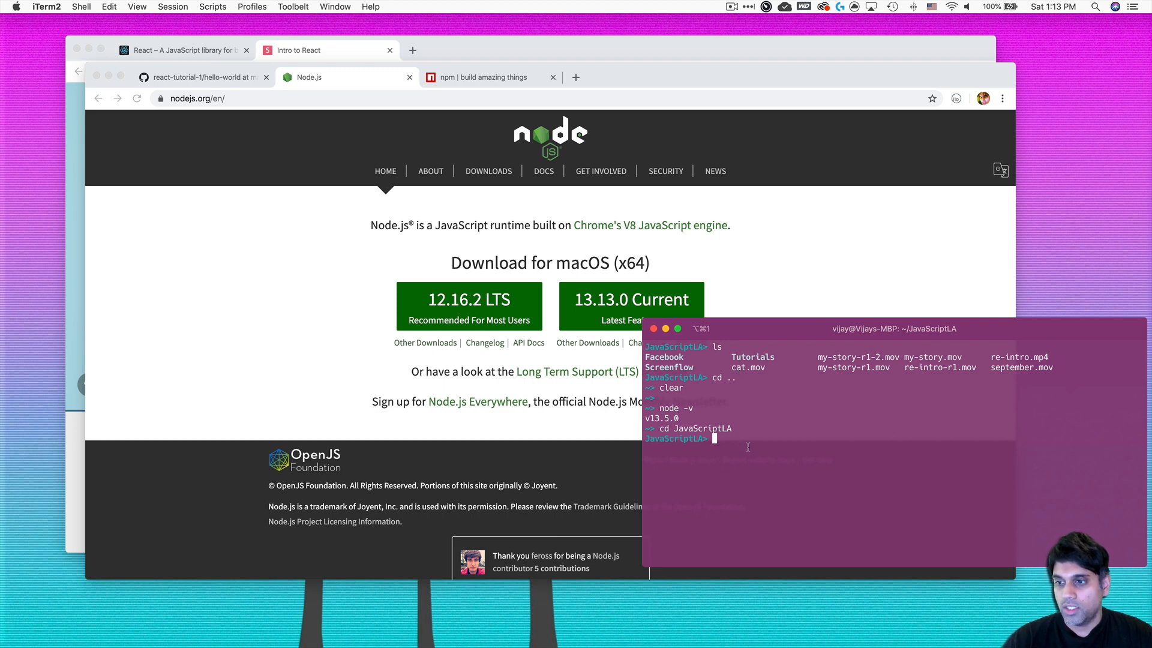
pyautogui.moveTo(743, 446)
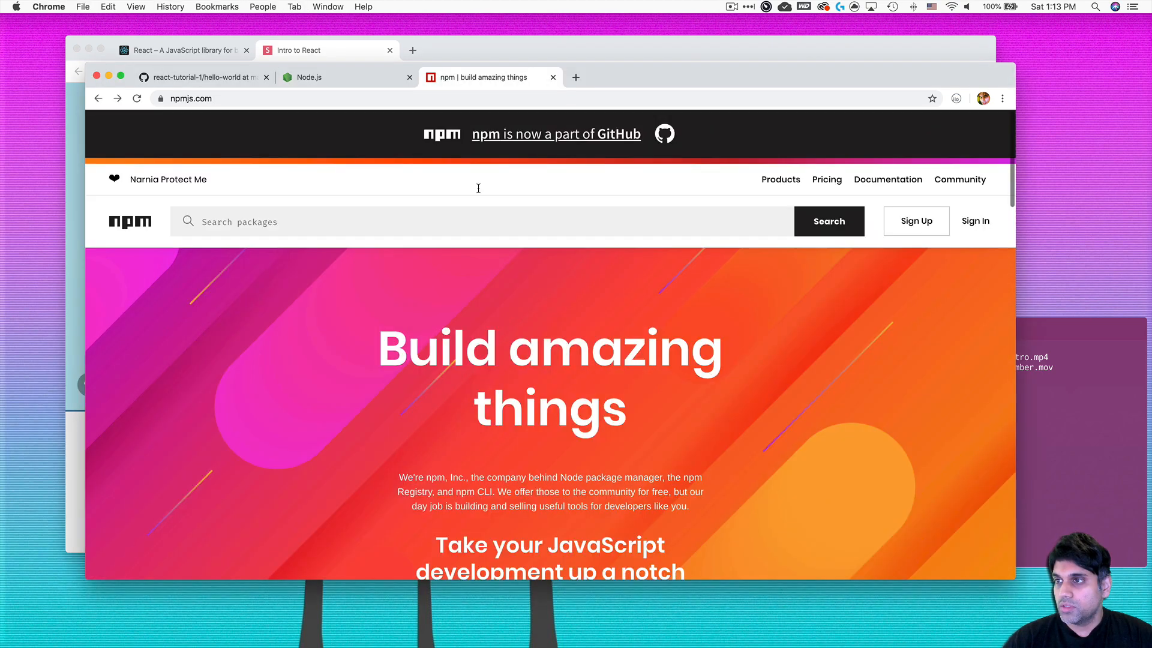
# Search npmjs.com for create-react-app and open the create-react-app package result
pyautogui.write('n')
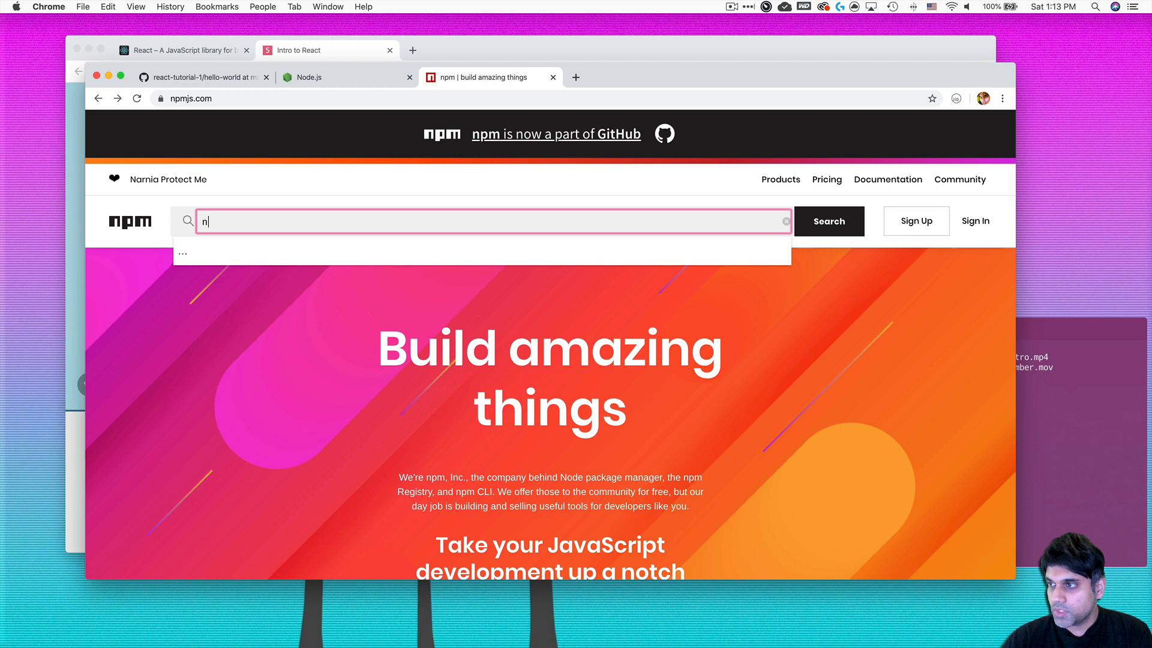
pyautogui.write('pm')
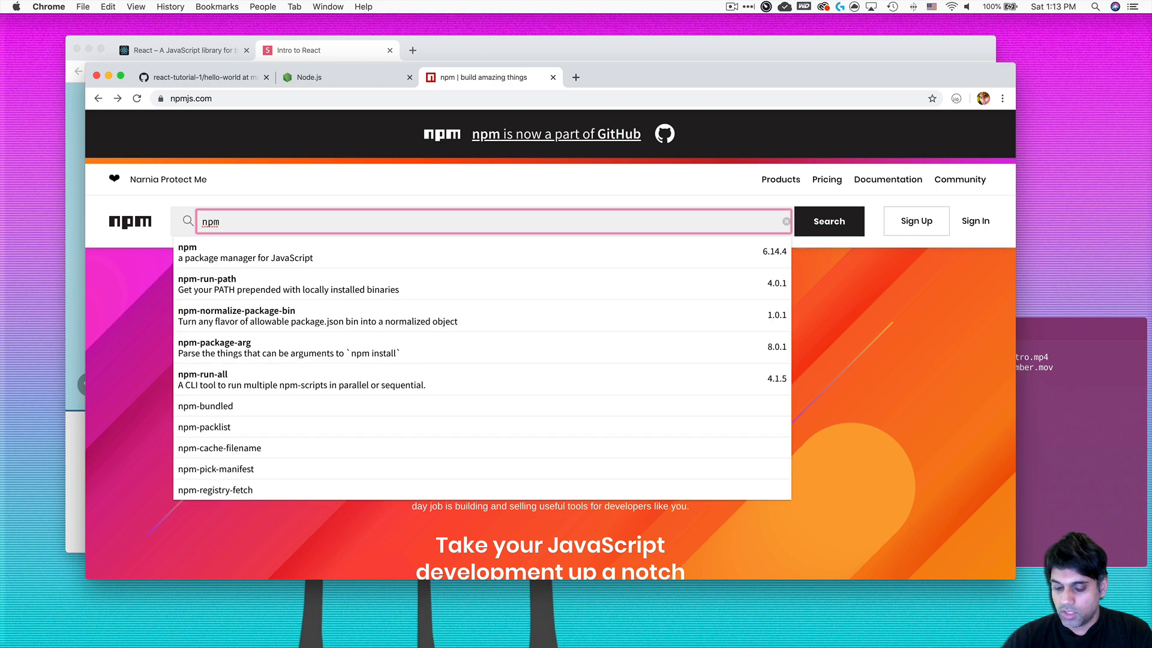
pyautogui.write('reate-react-app')
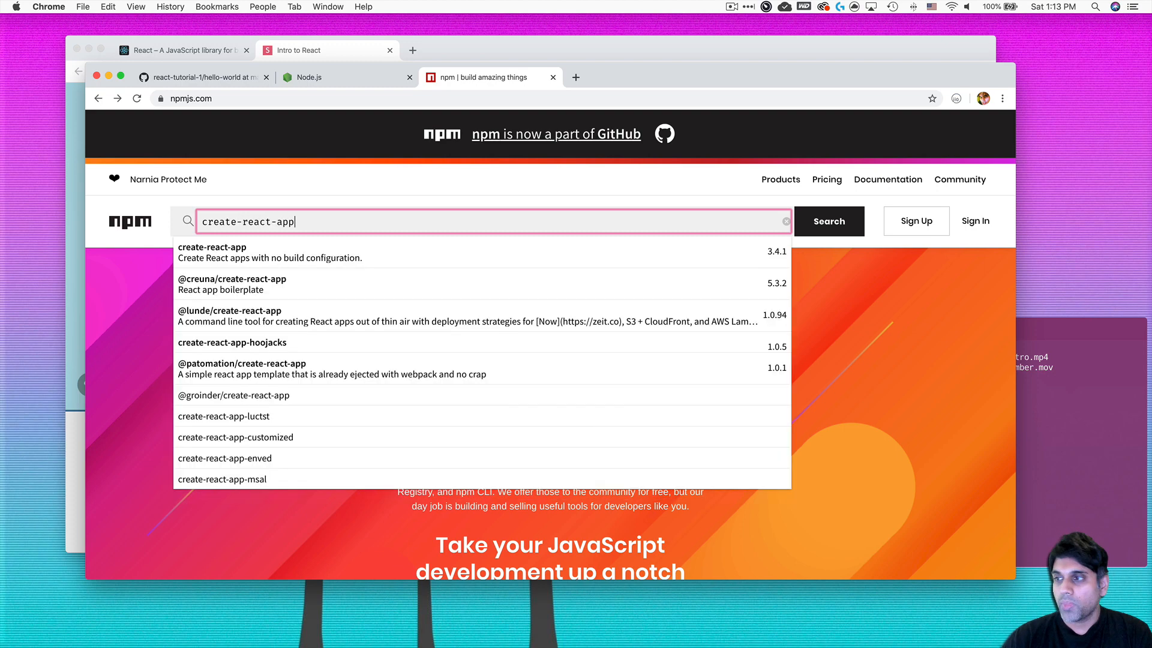
pyautogui.click(828, 220)
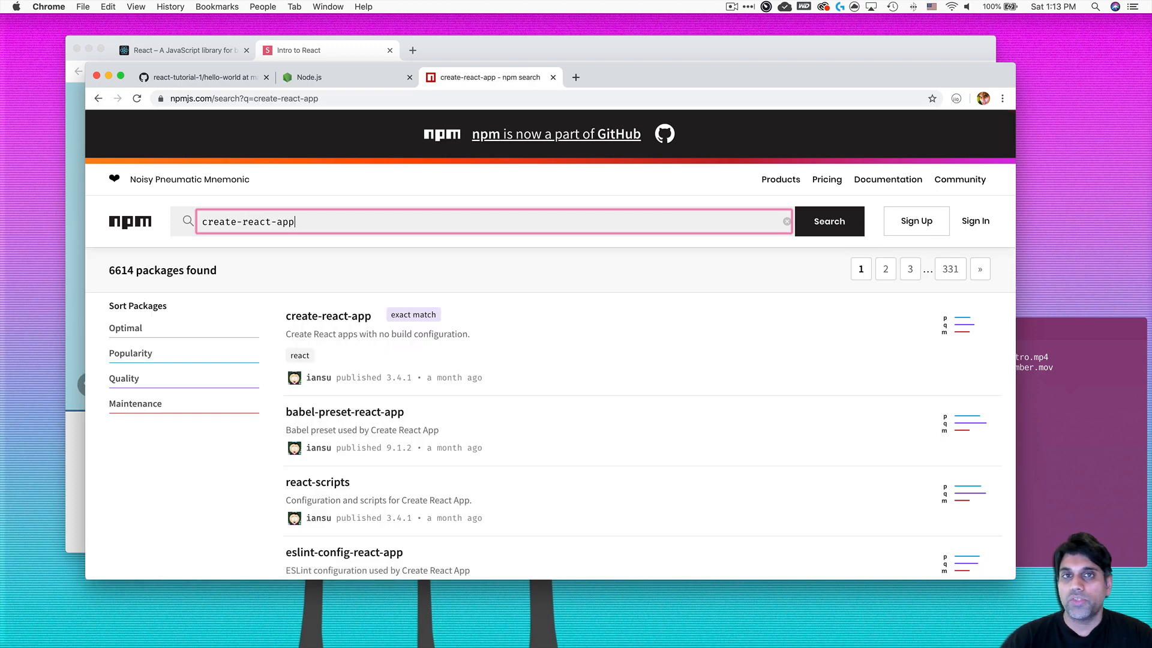
pyautogui.moveTo(435, 235)
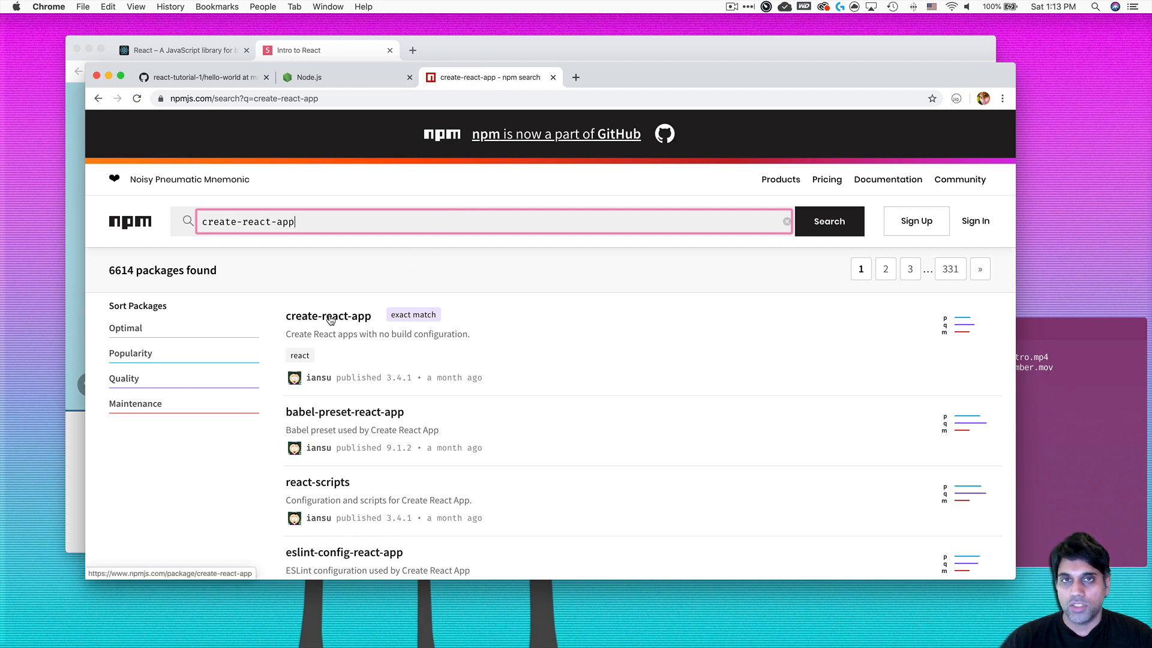
pyautogui.click(327, 314)
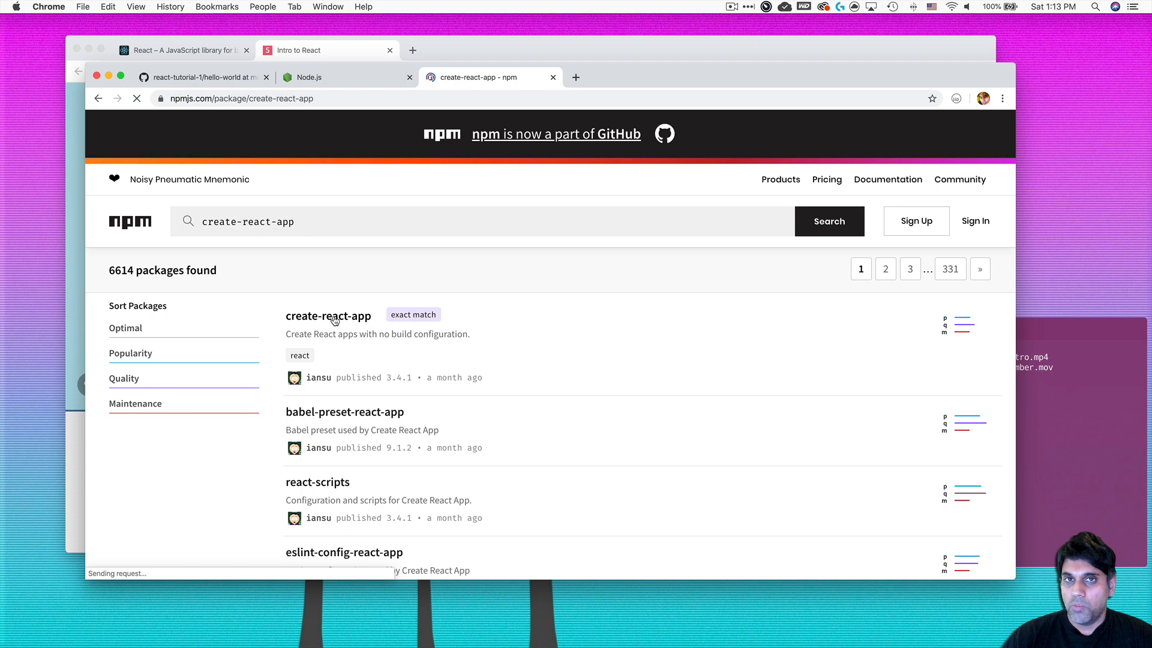
# Open the create-react-app package page showing version 3.4.1 and its install command
pyautogui.click(328, 315)
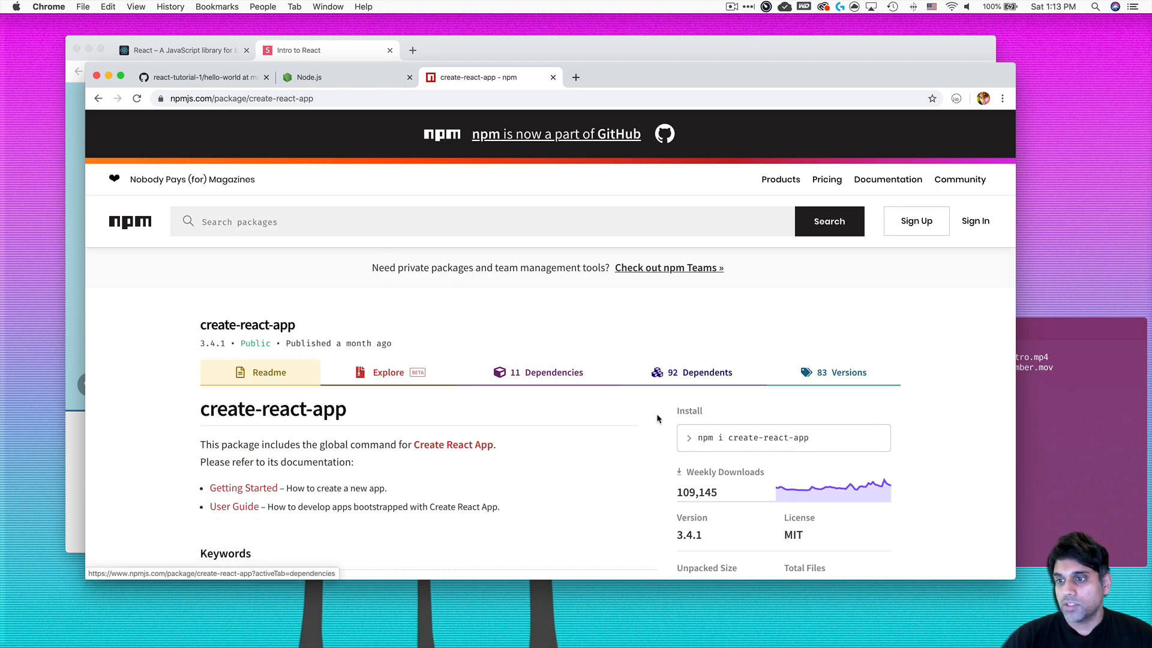
pyautogui.moveTo(739, 430)
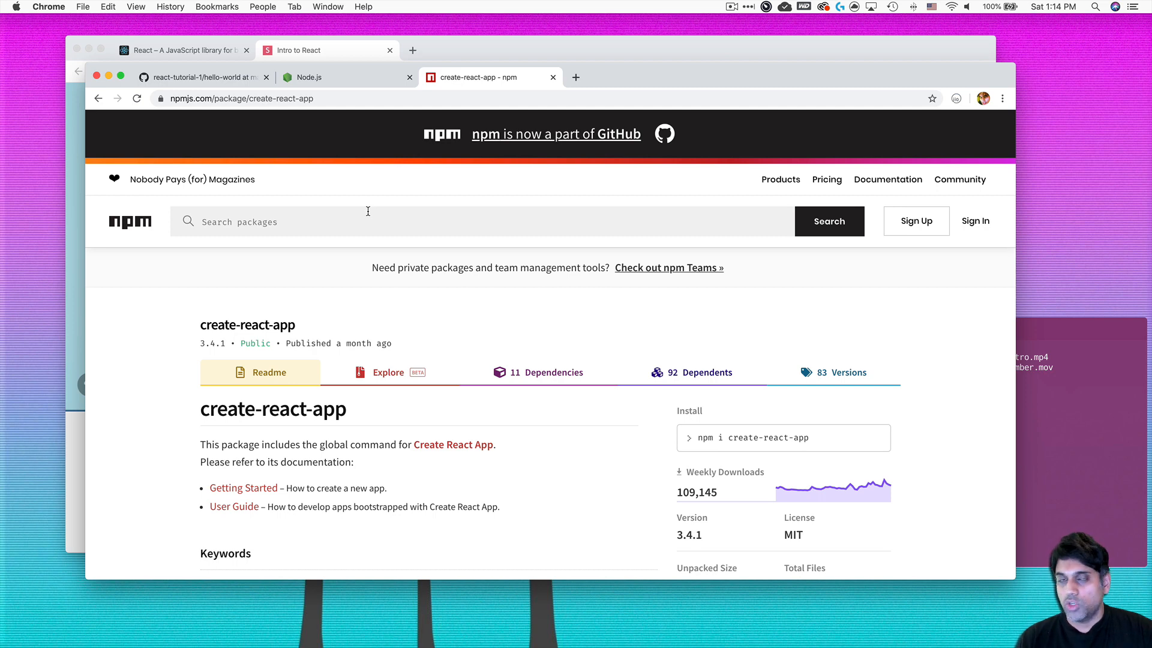
pyautogui.moveTo(385, 224)
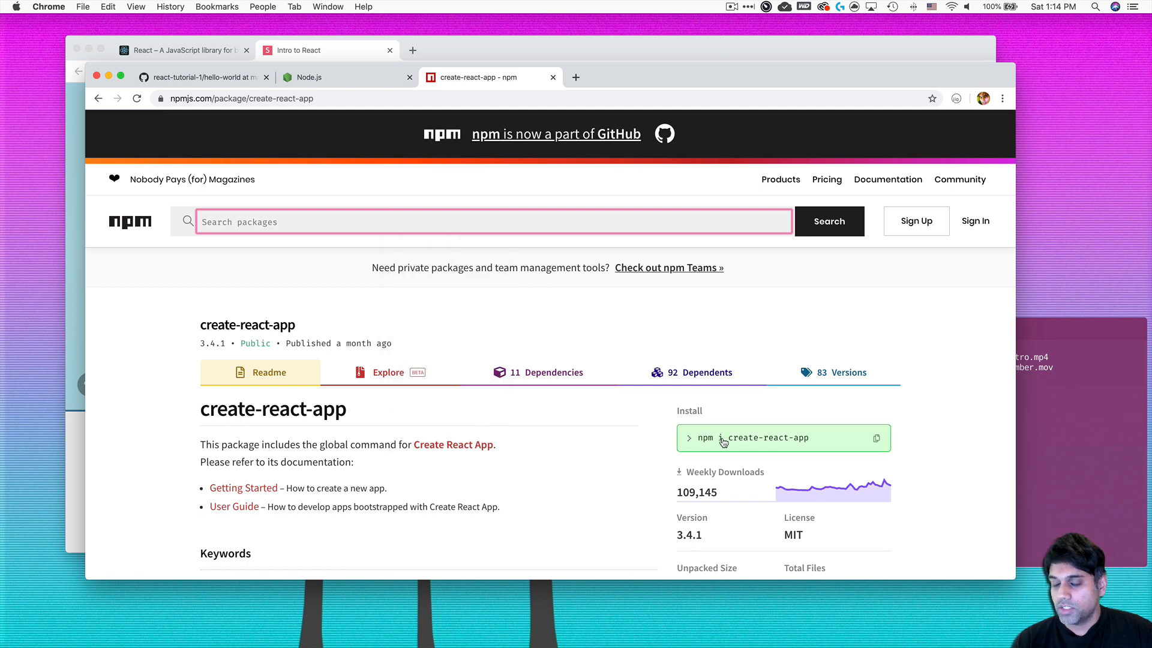
pyautogui.moveTo(720, 439)
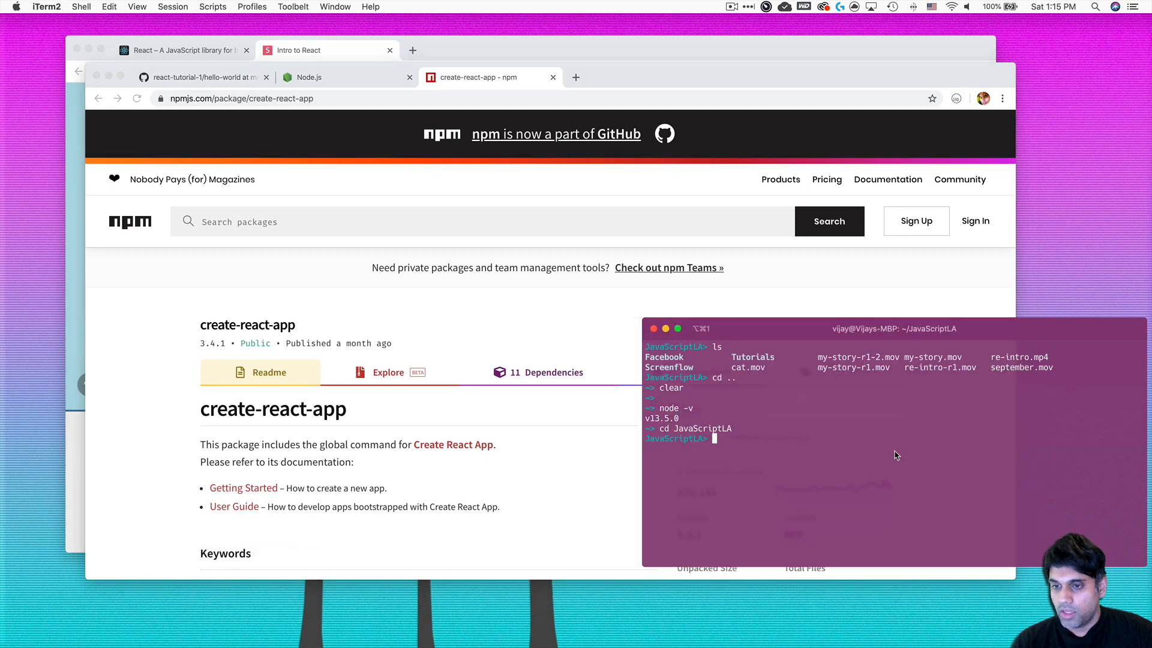
# Draft and then discard the global create-react-app install command
pyautogui.write('npm i create-react-app')
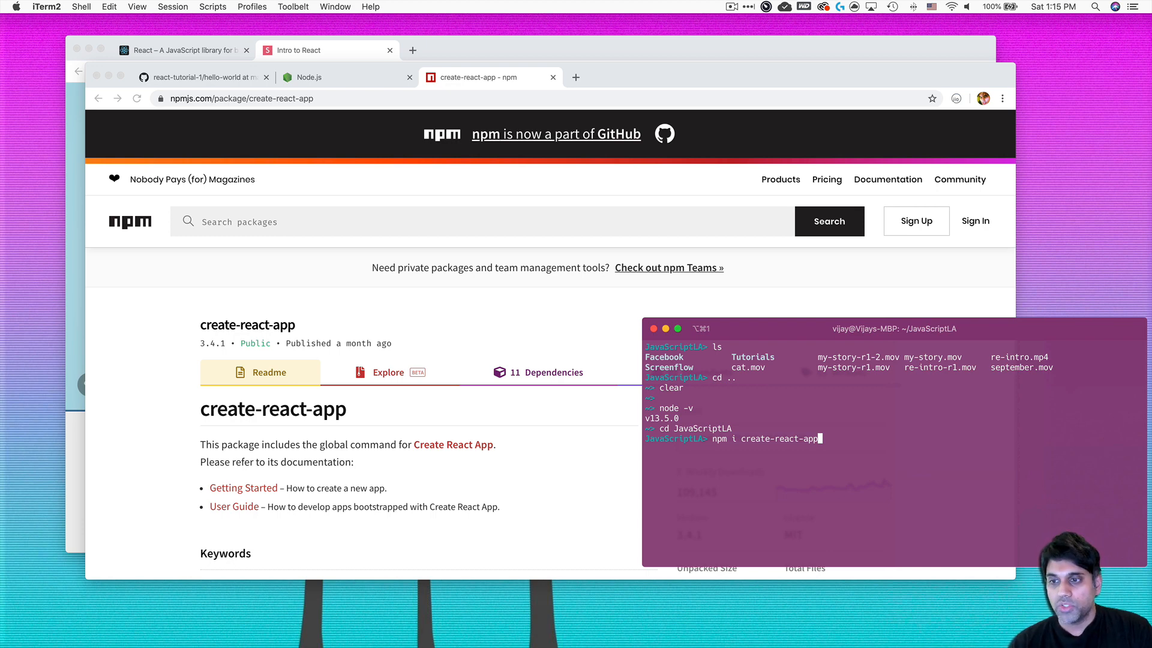
pyautogui.write('-g')
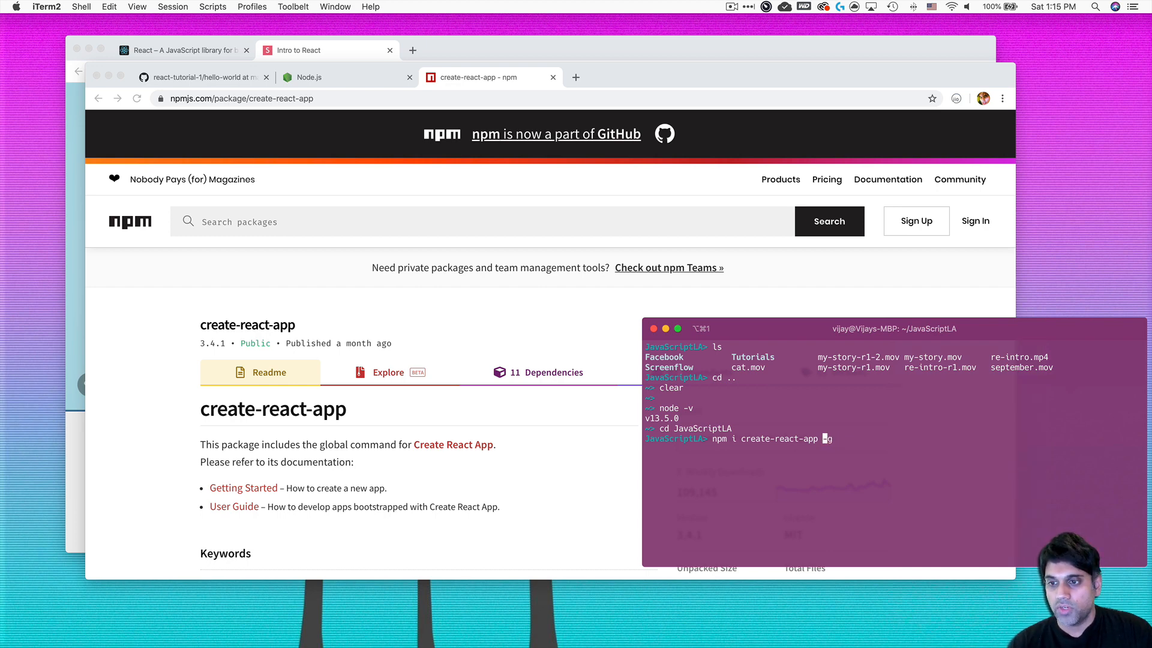
pyautogui.write('g')
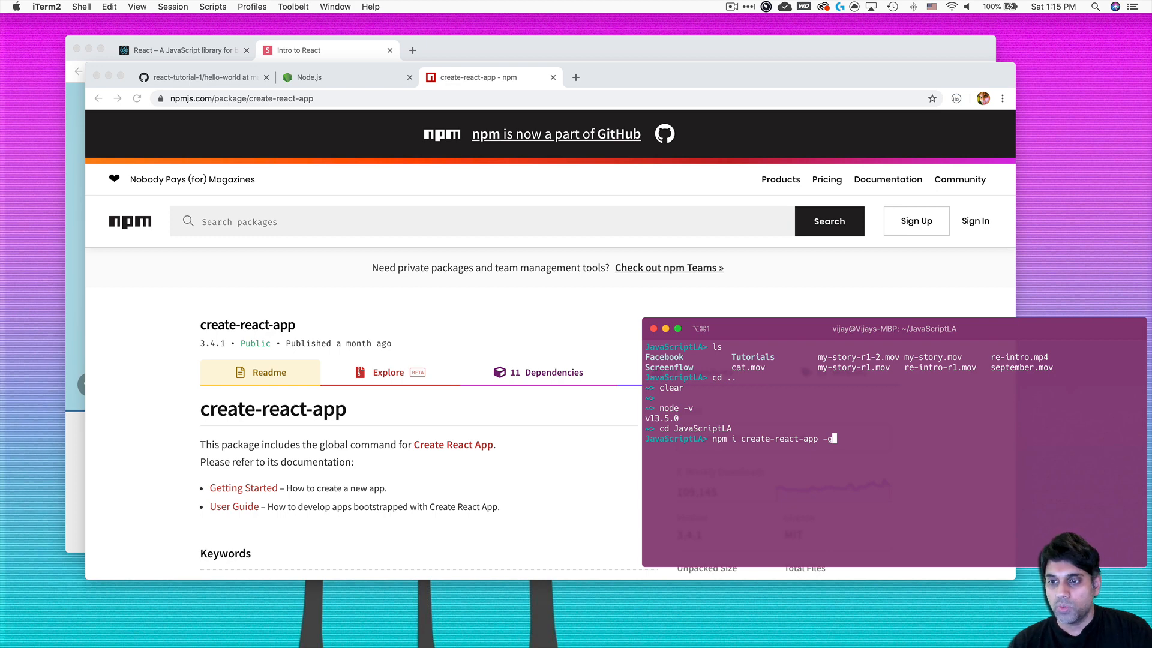
pyautogui.press('Backspace')
pyautogui.write('npx')
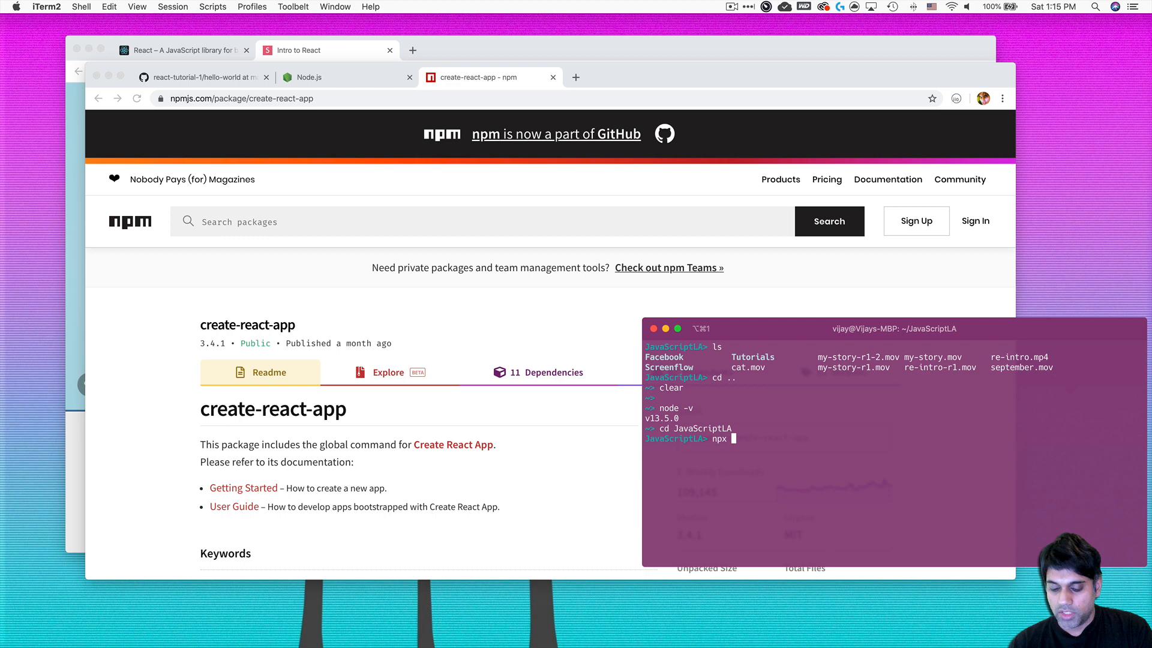
pyautogui.write('cre')
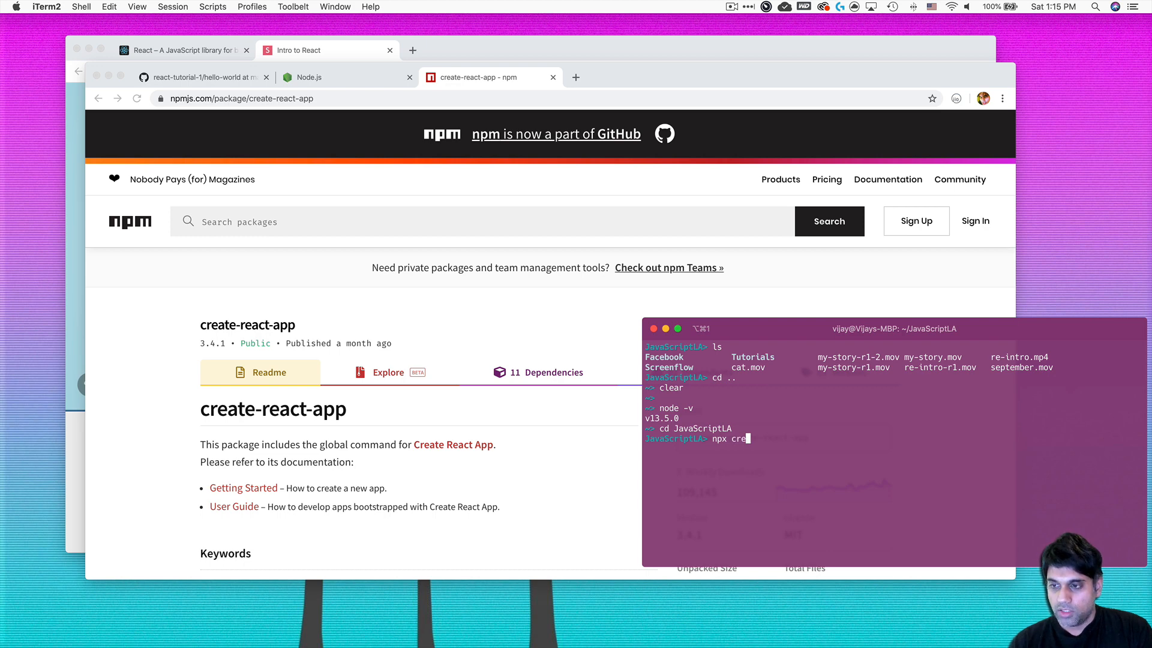
pyautogui.write('ate-react-')
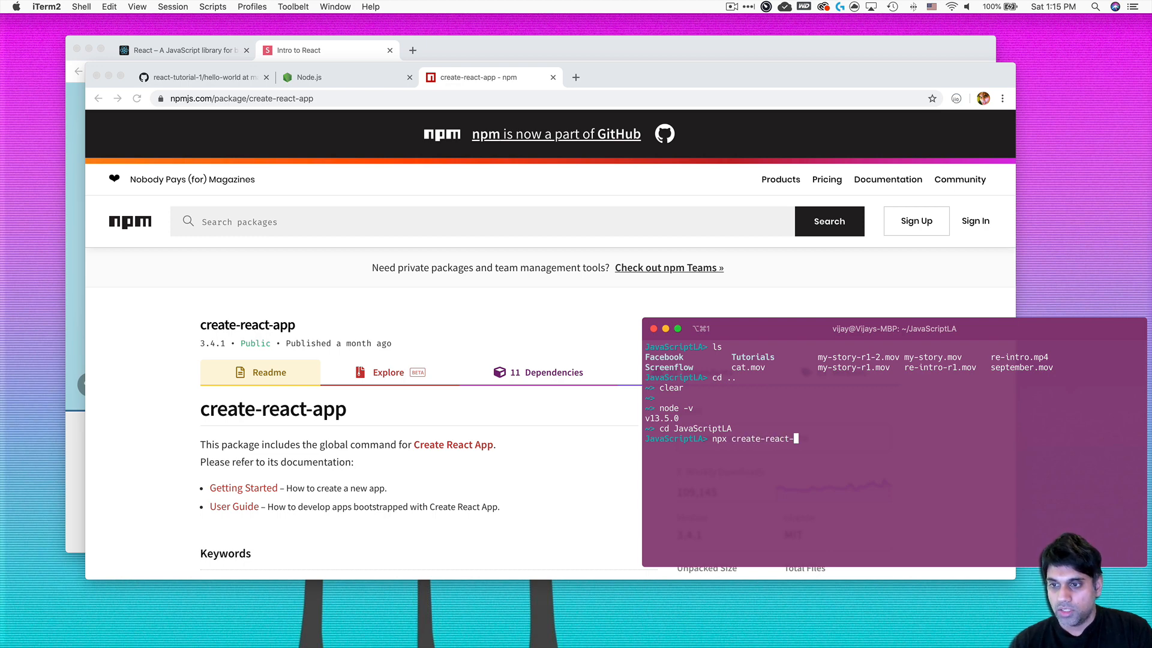
pyautogui.write('app')
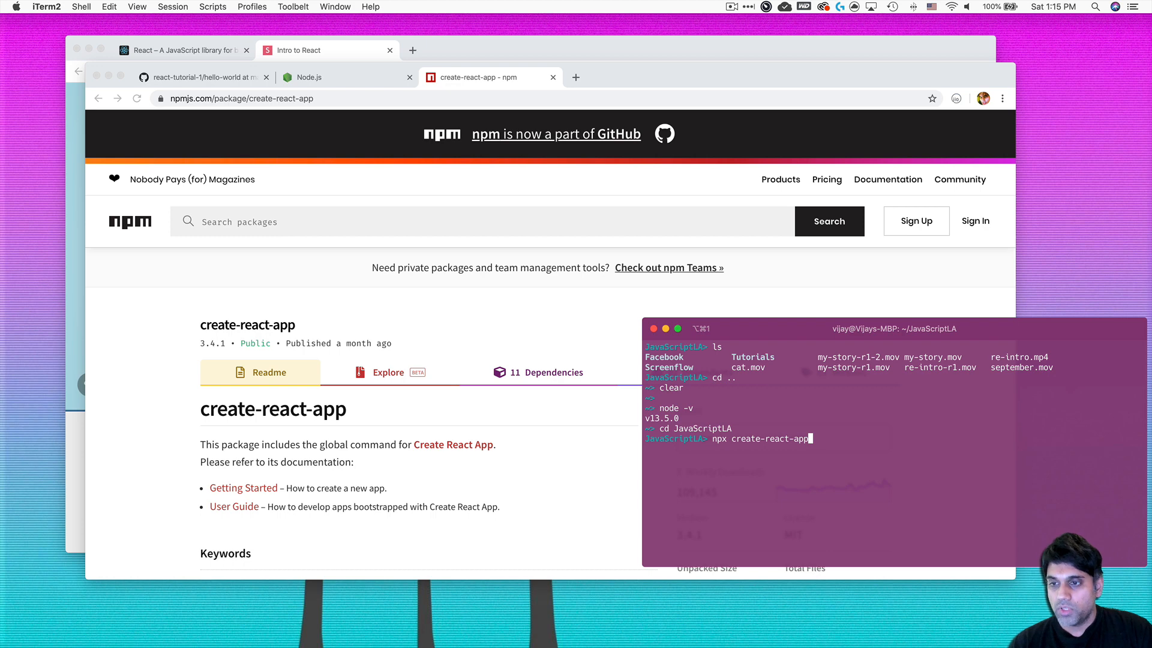
pyautogui.press('Backspace')
pyautogui.write('mkdir')
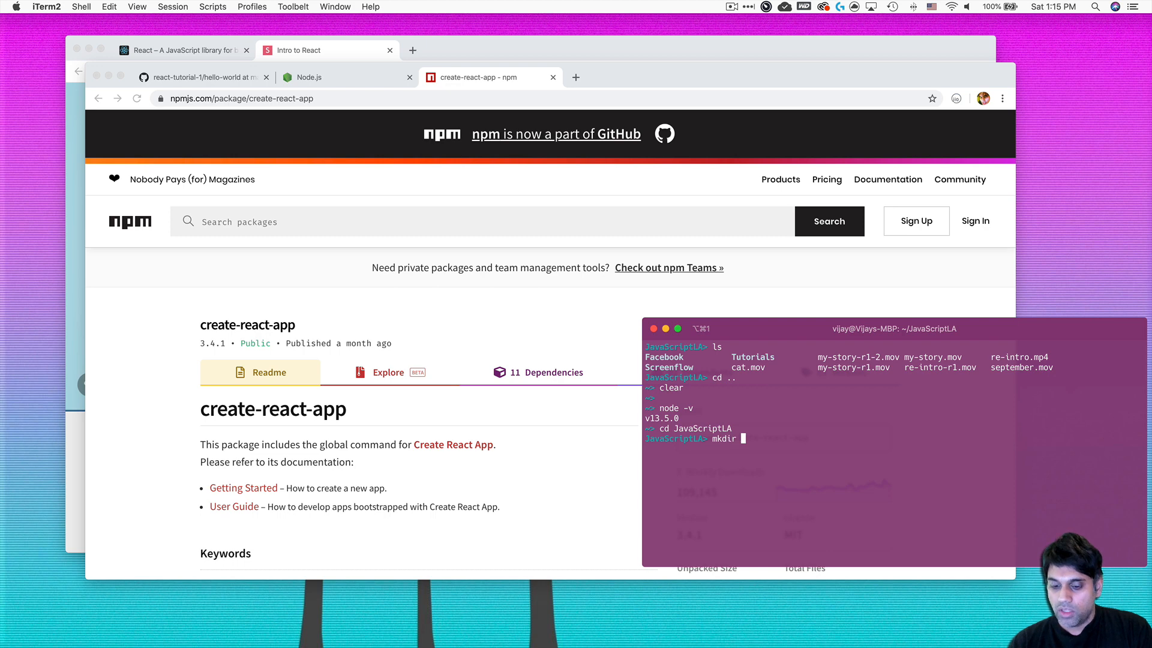
# Create the sandbox folder with mkdir sandbox and cd into it
pyautogui.write('s')
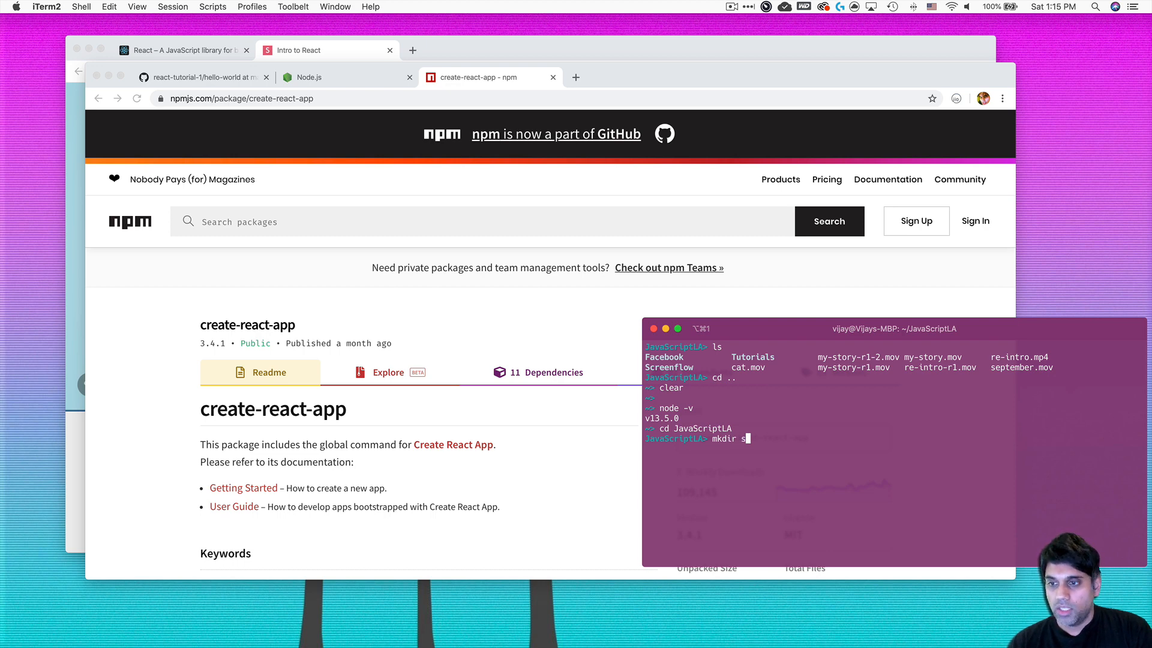
pyautogui.write('andbox')
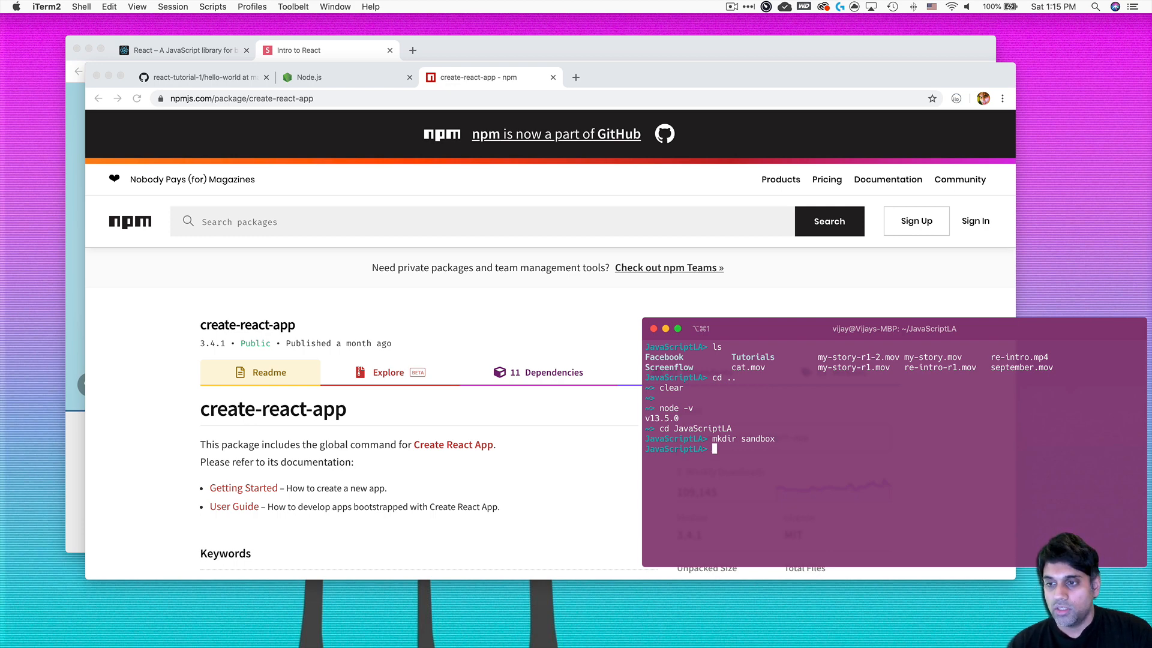
pyautogui.write('cd sandbox')
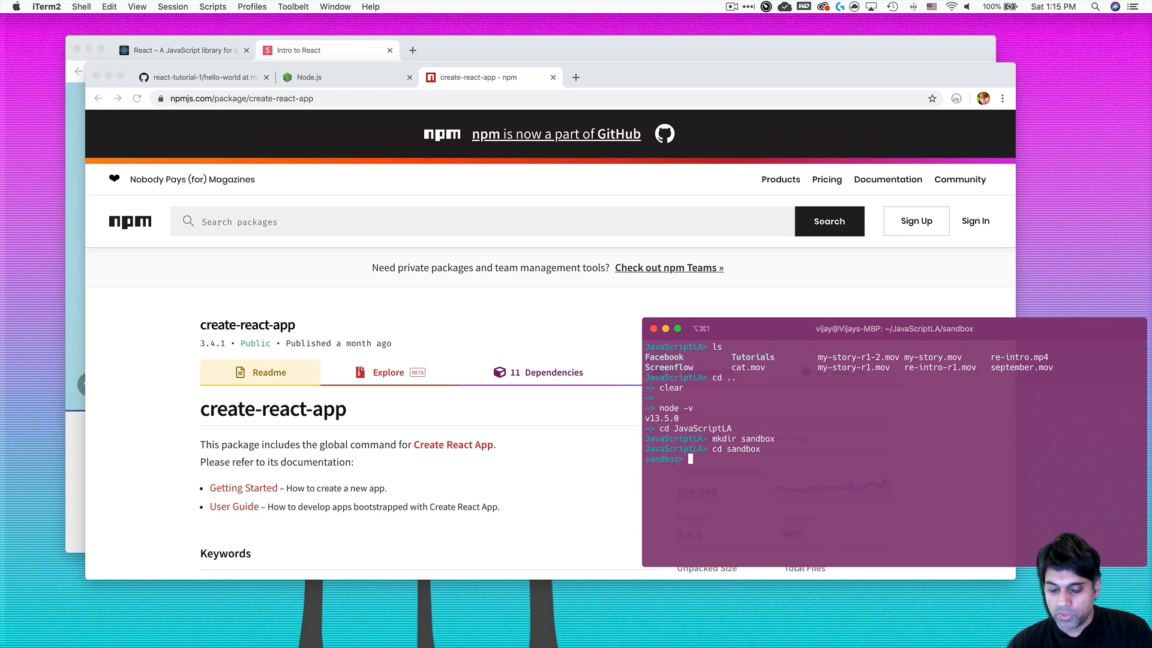
# Run npx create-react-app without a name, read the usage help, and retype the command
pyautogui.write('n')
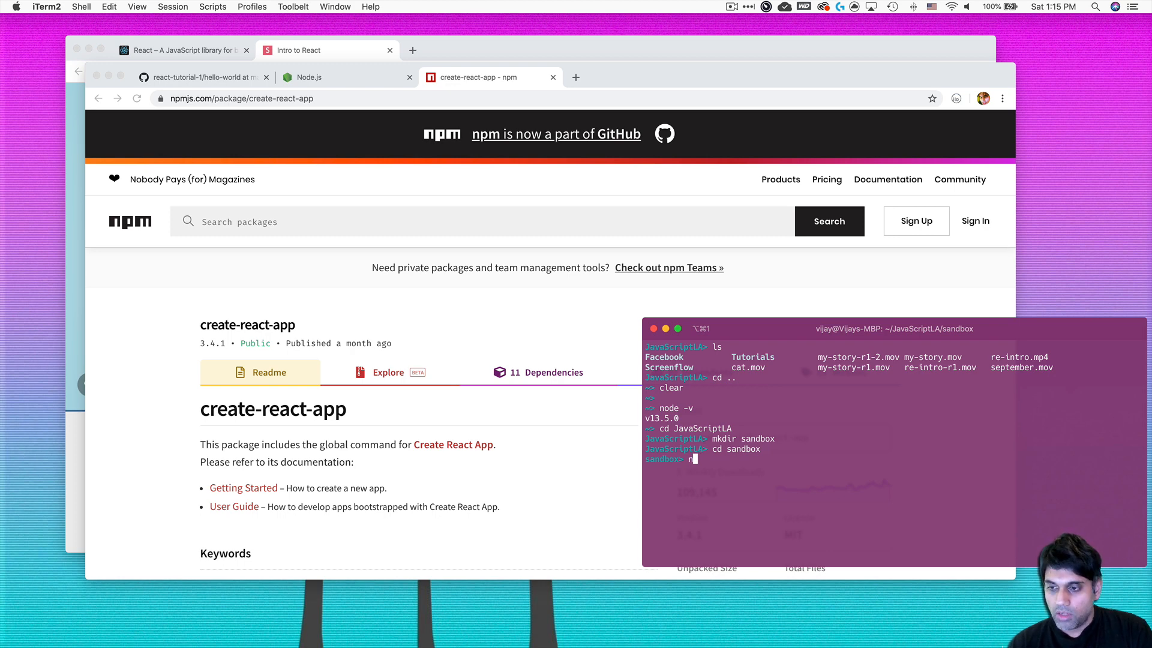
pyautogui.write('px')
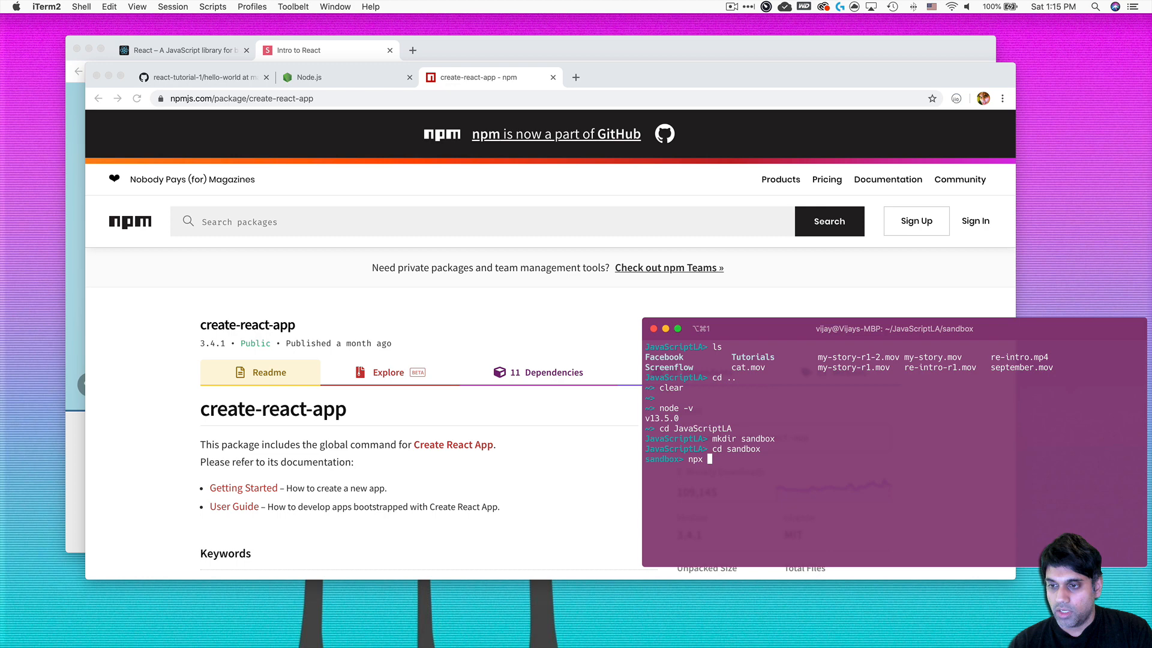
pyautogui.write('create-')
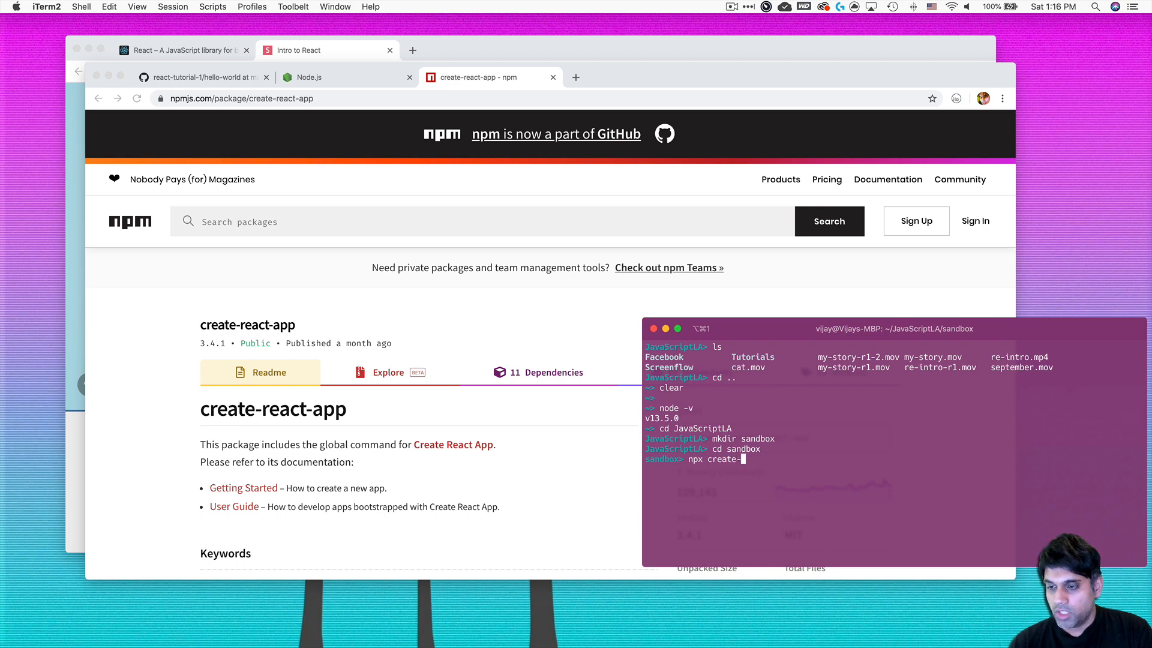
pyautogui.write('react-app')
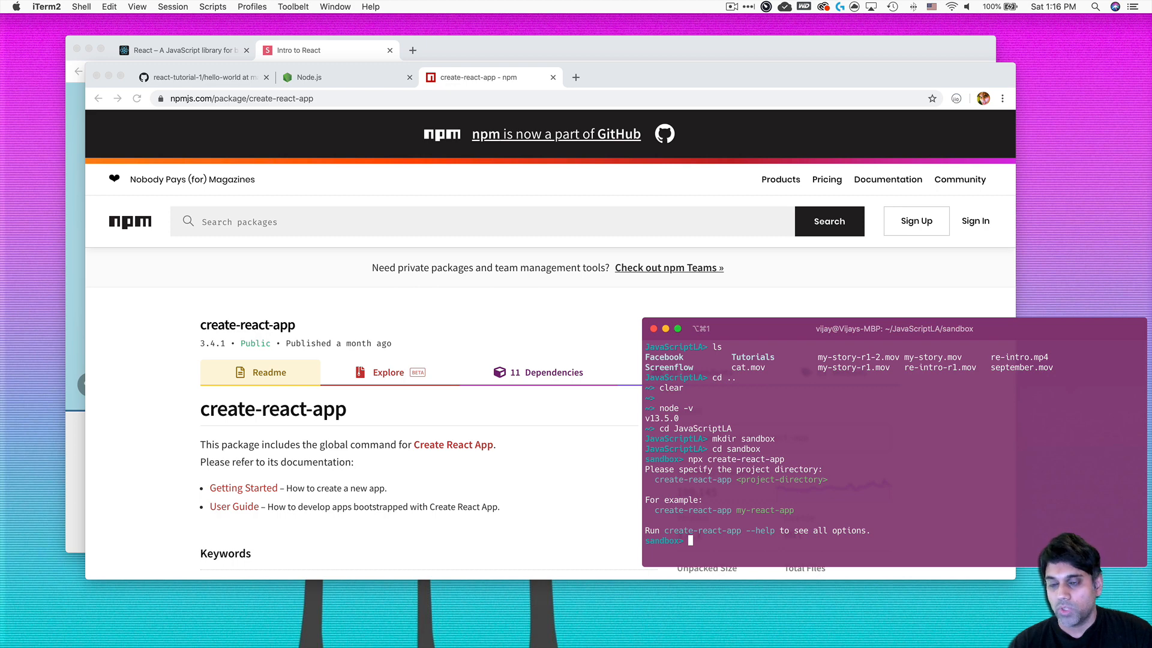
pyautogui.write('npx create-react-app')
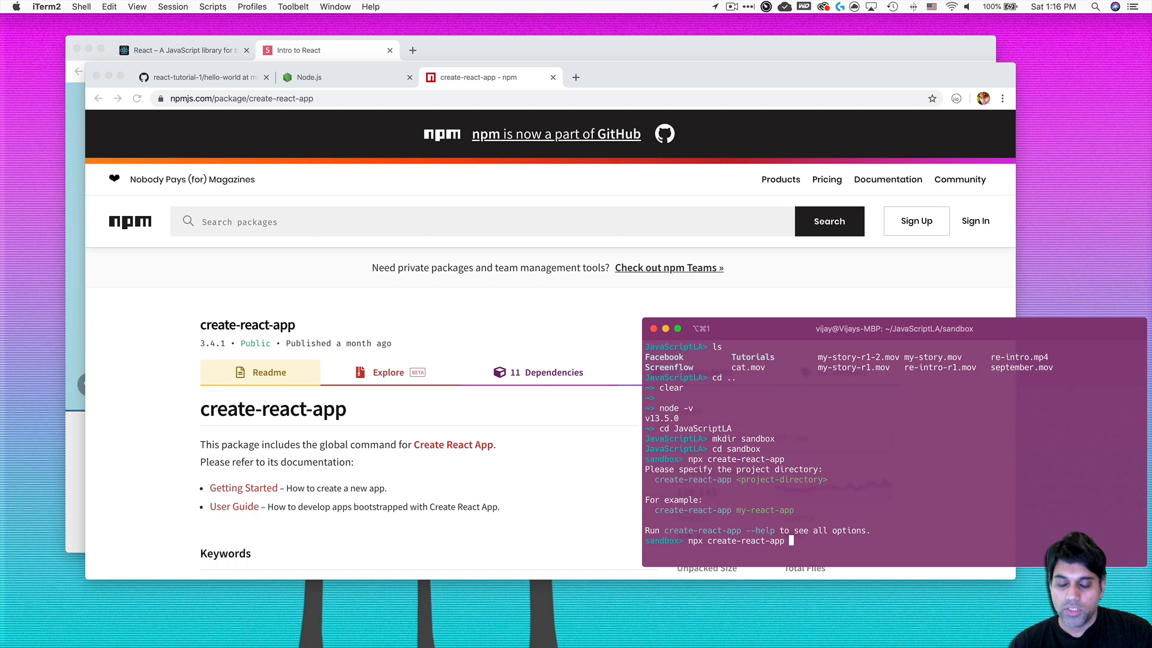
# Append hello-world to npx create-react-app and wait until scaffolding finishes
pyautogui.write('hellow')
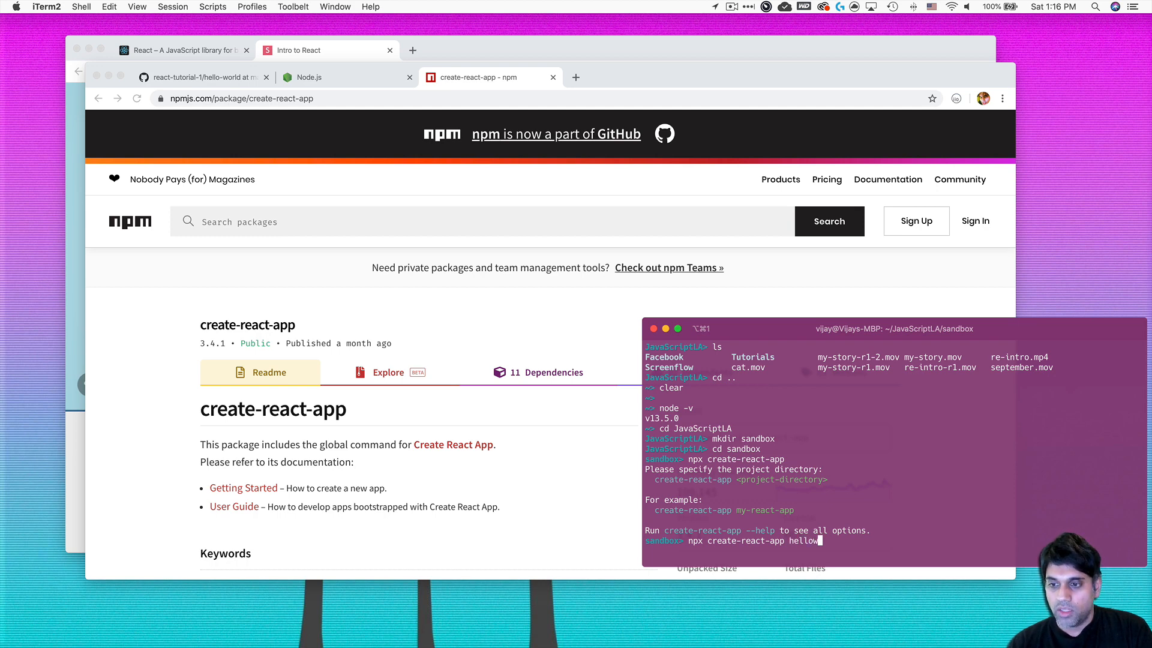
pyautogui.write('-wp')
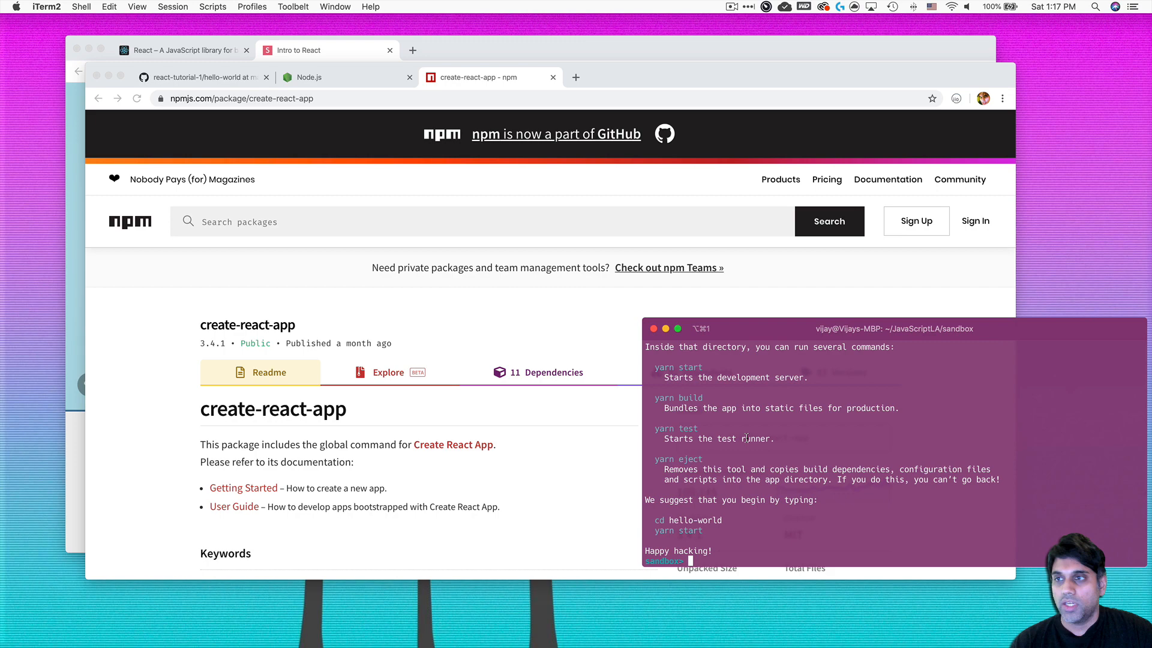
pyautogui.click(197, 77)
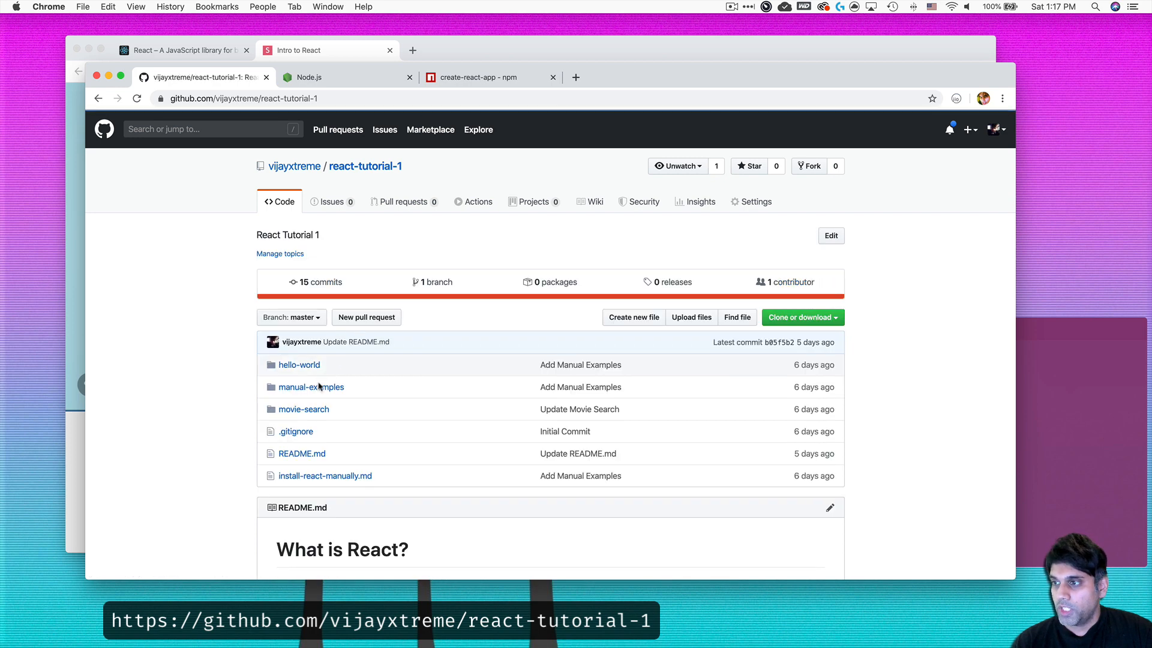
pyautogui.moveTo(310, 387)
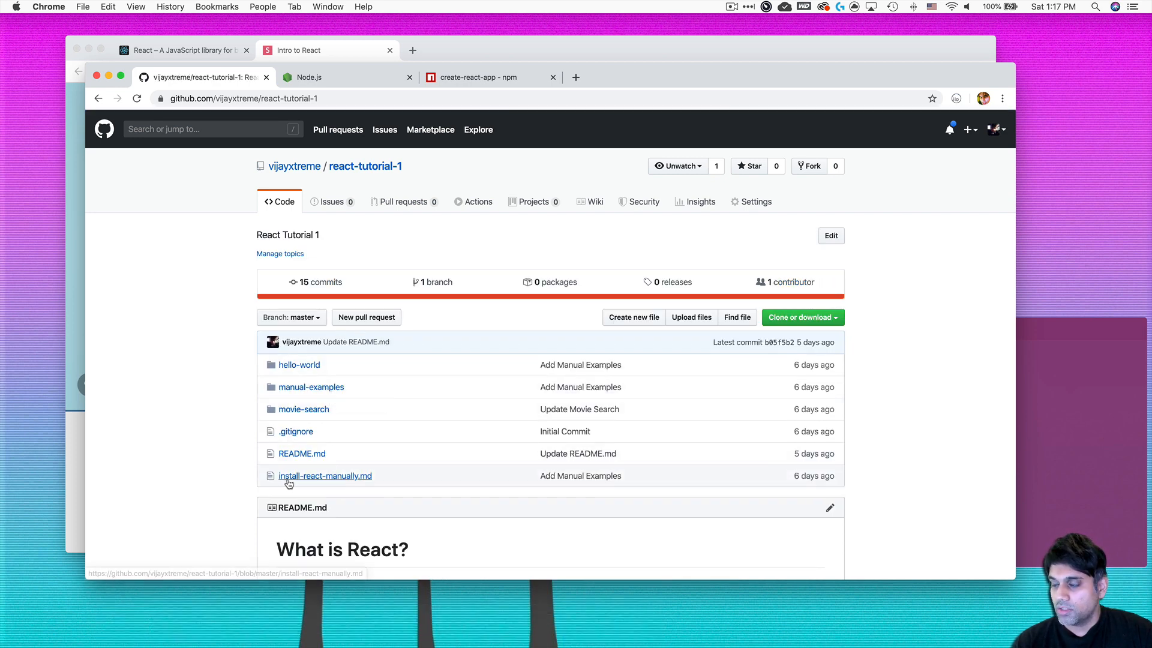
pyautogui.moveTo(325, 475)
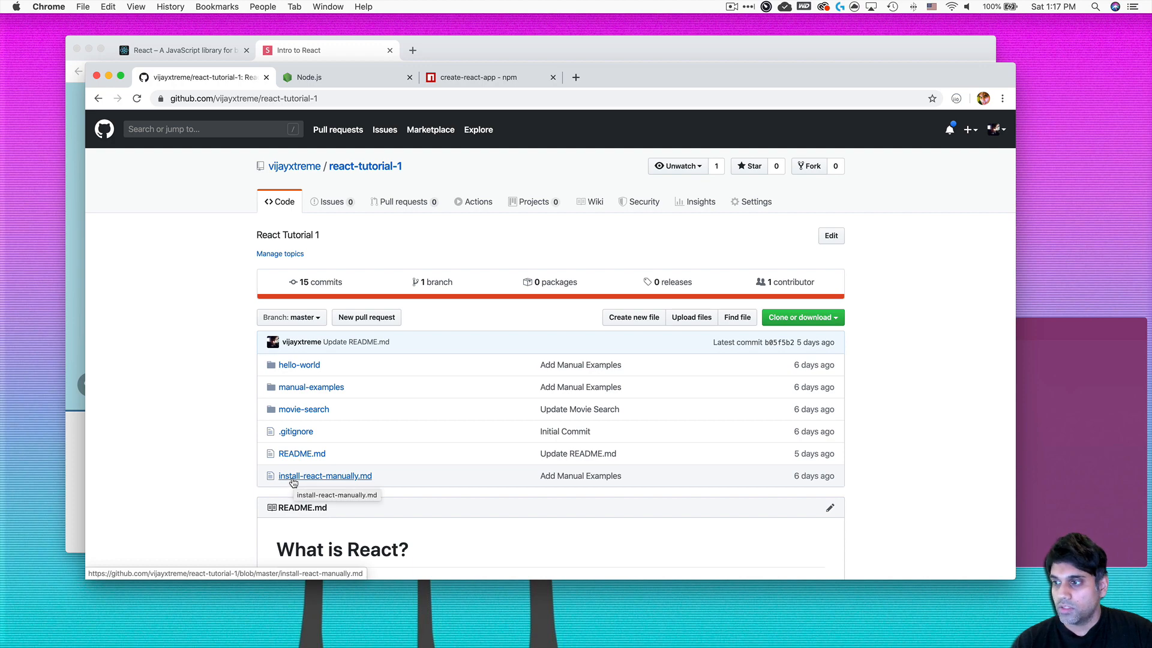
# Open install-react-manually.md and read down to the webpack.config.js explanation
pyautogui.click(324, 475)
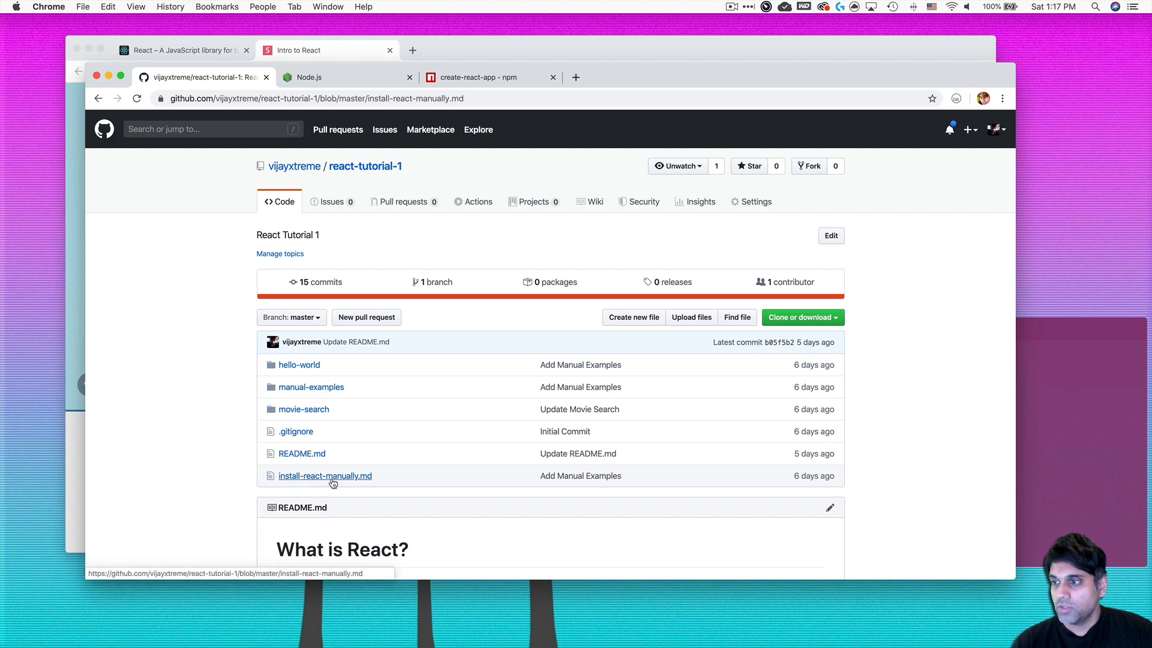
pyautogui.click(324, 475)
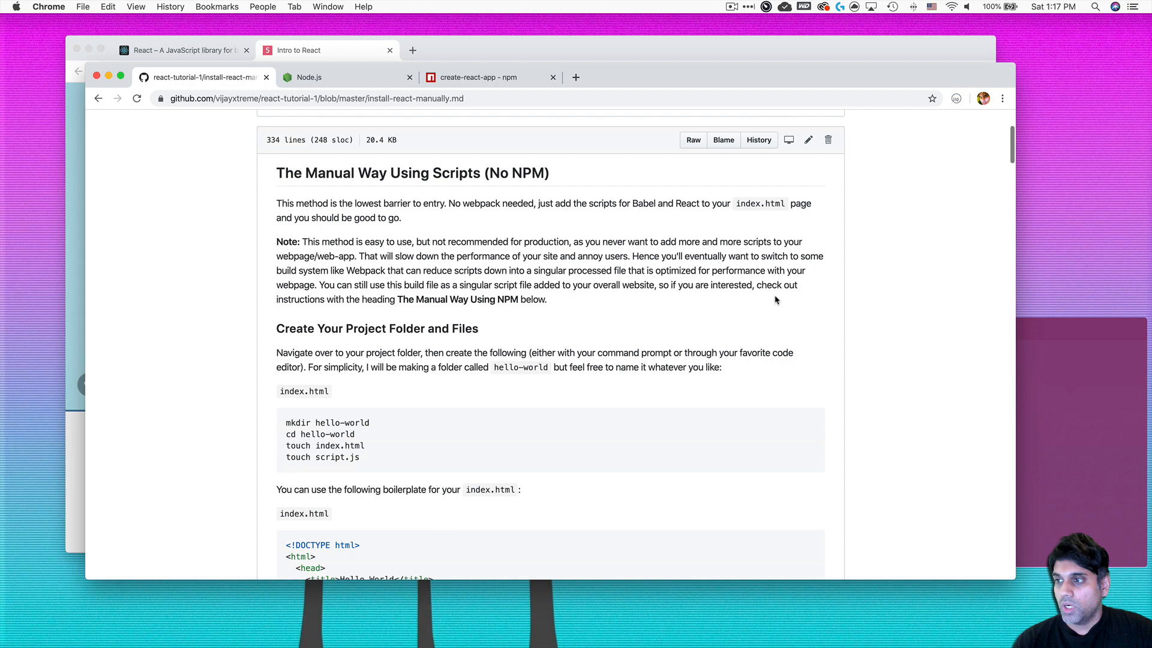
pyautogui.scroll(-3)
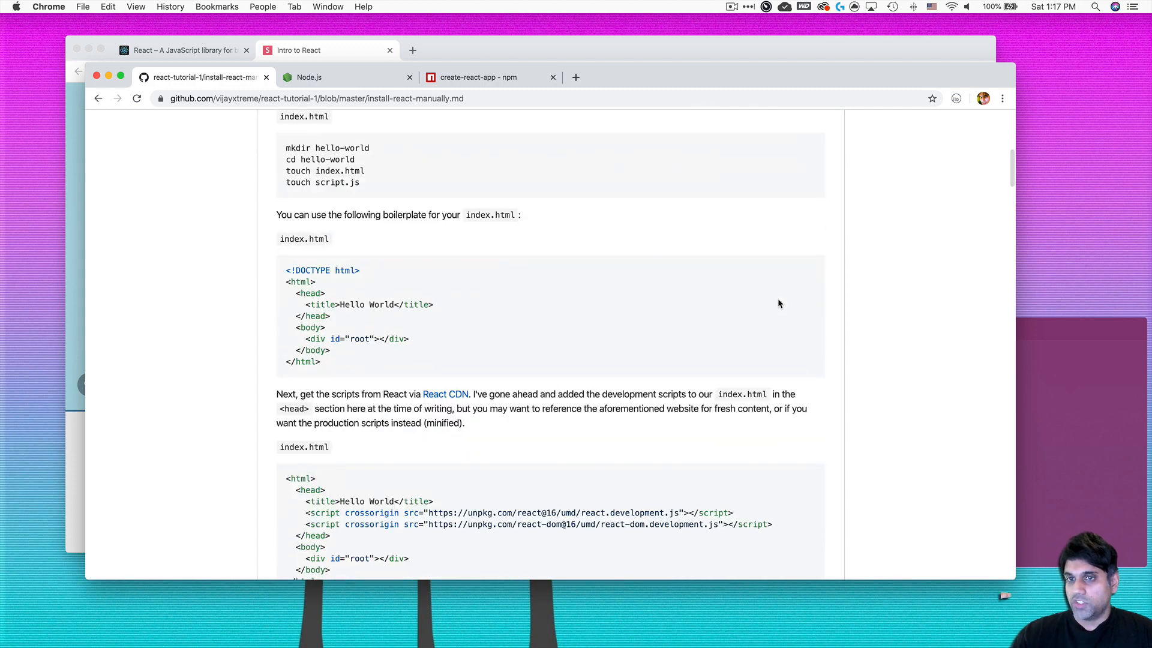
pyautogui.scroll(-3)
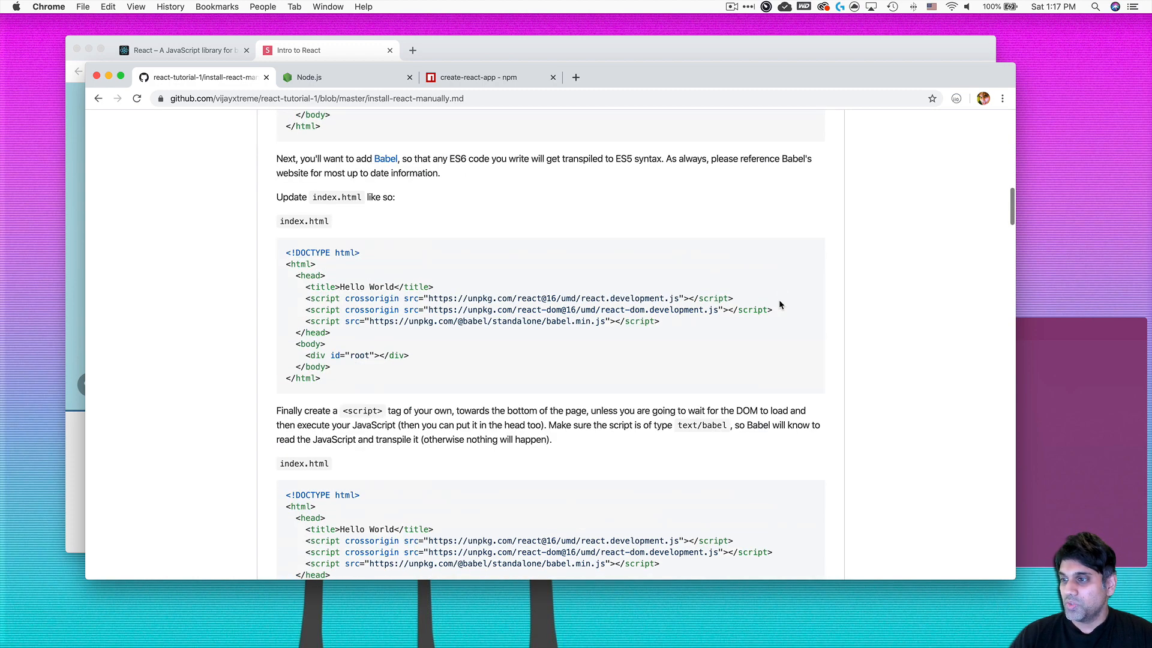
pyautogui.scroll(-3)
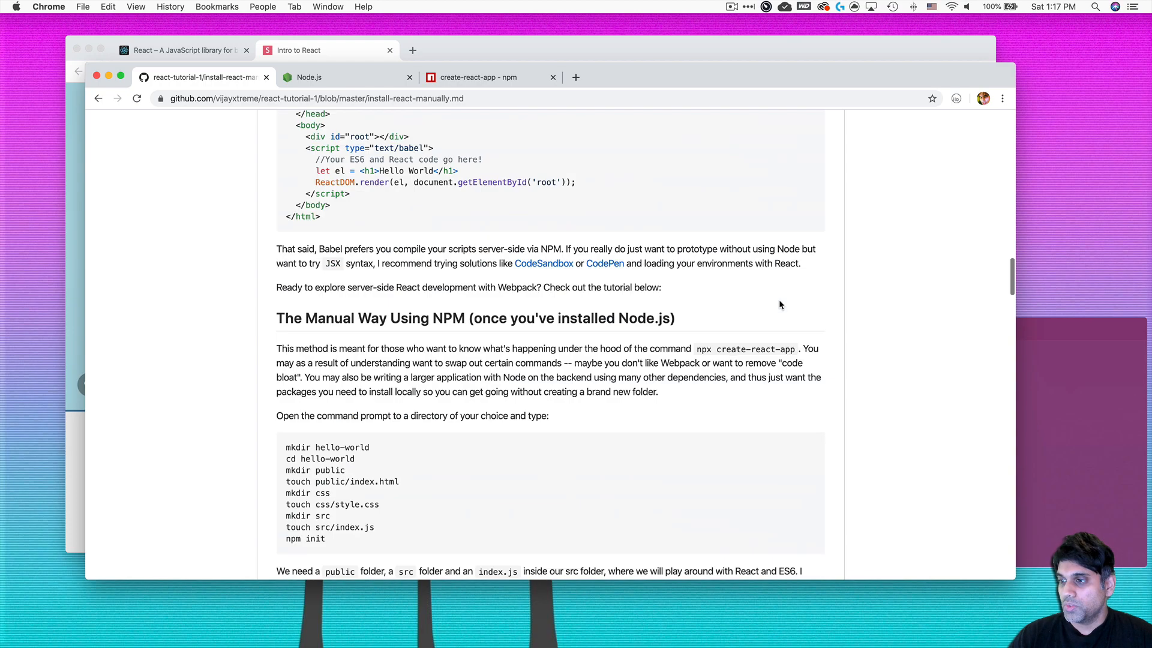
pyautogui.scroll(-3)
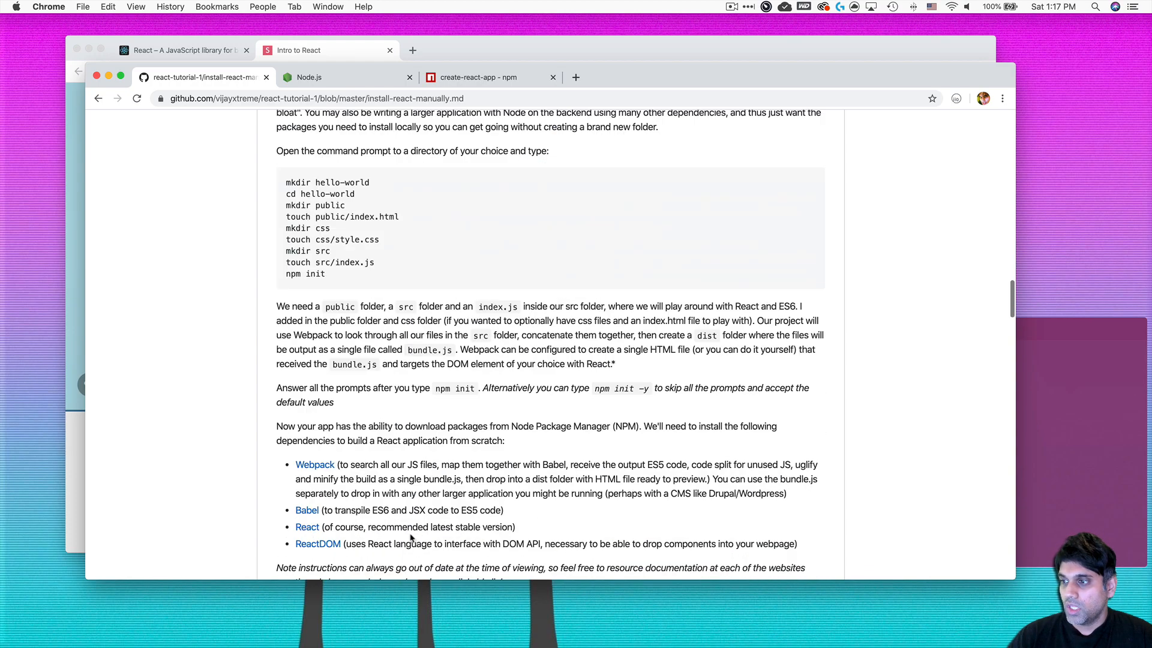
pyautogui.scroll(-3)
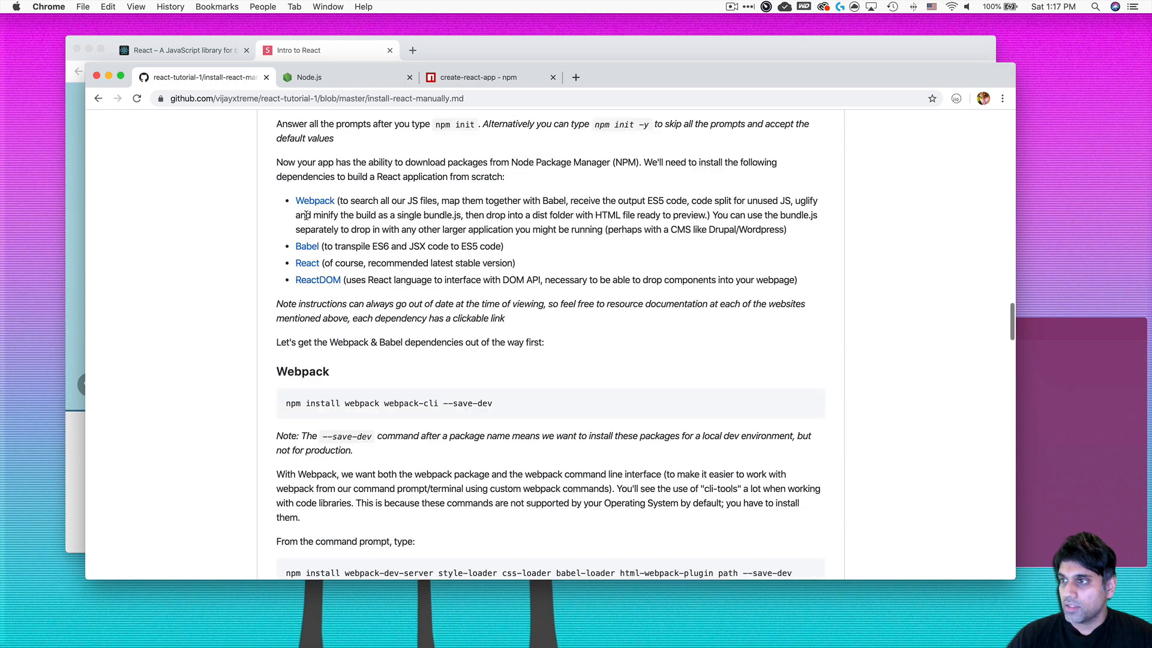
pyautogui.scroll(-3)
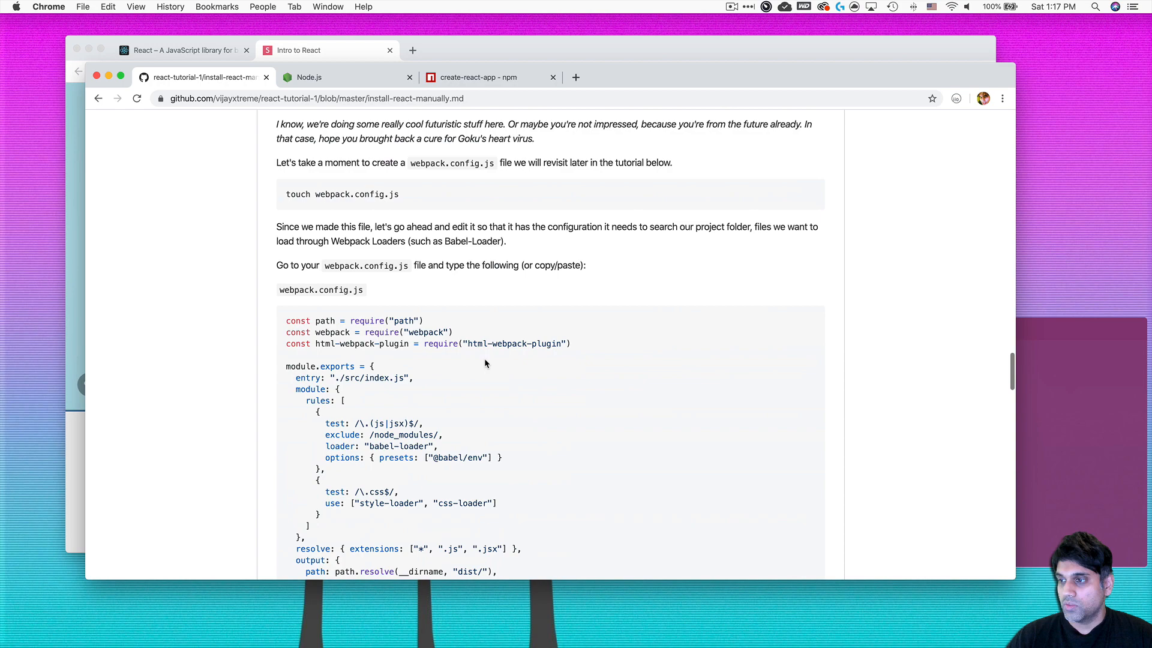
pyautogui.scroll(-3)
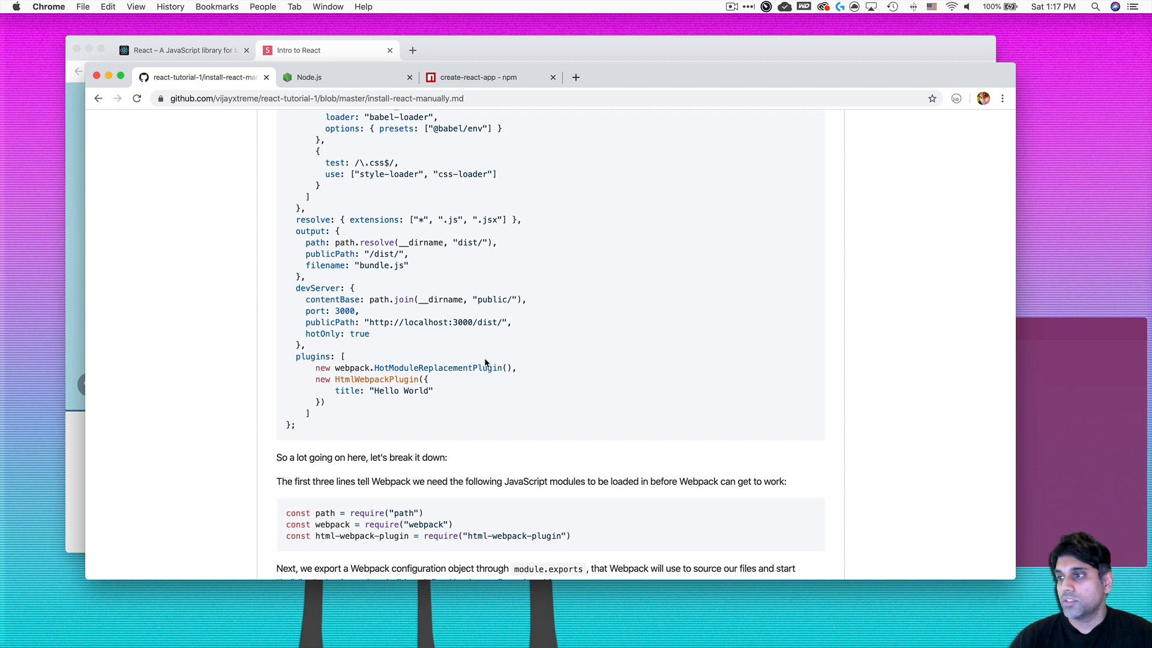
pyautogui.scroll(-3)
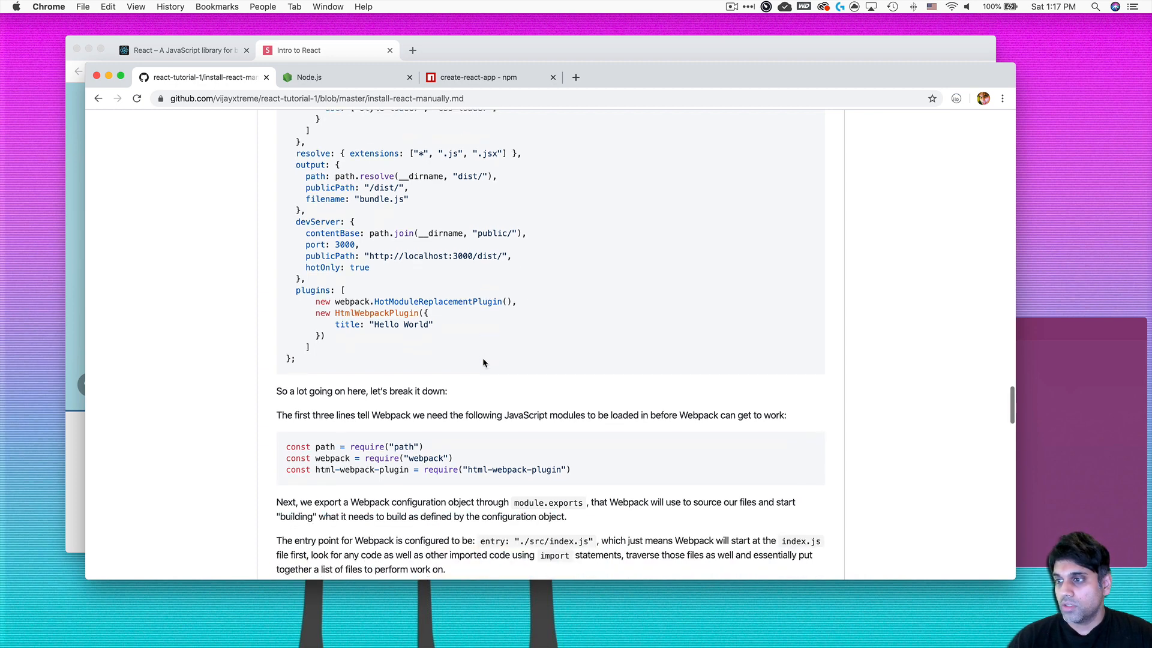
pyautogui.scroll(-3)
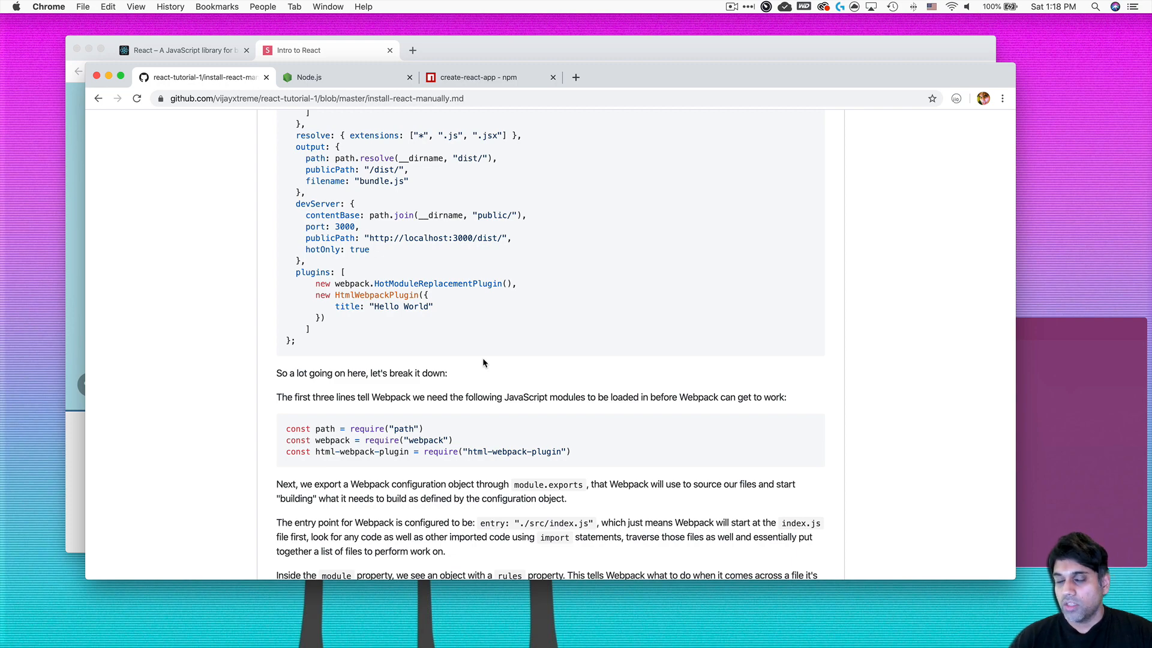
pyautogui.moveTo(515, 358)
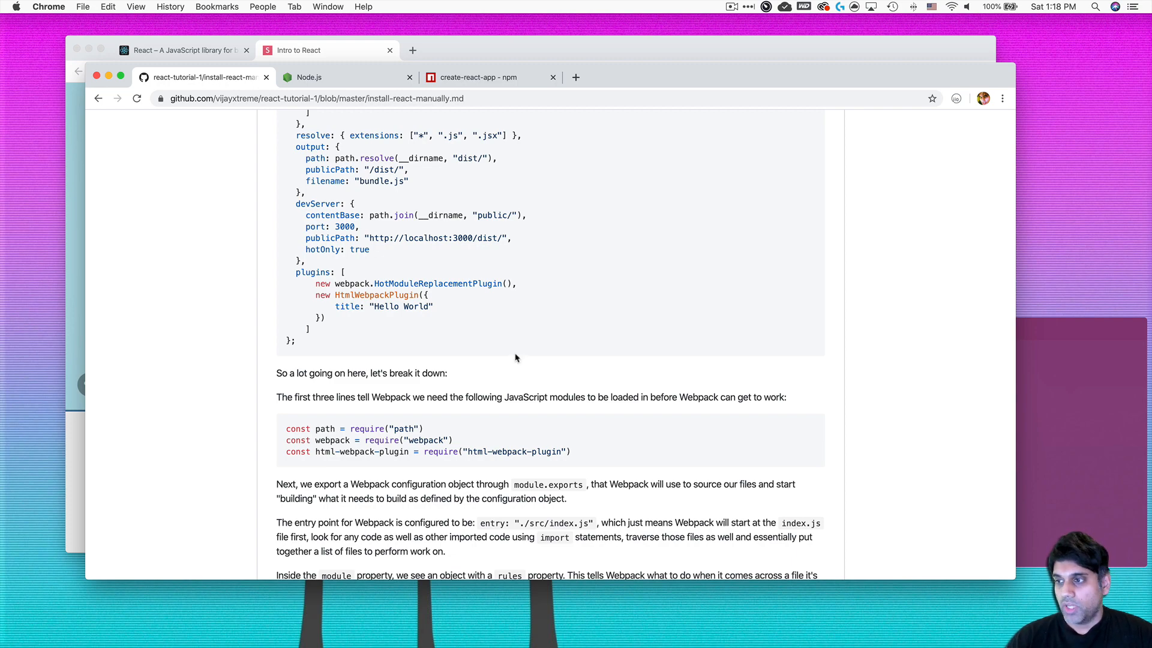
pyautogui.scroll(-3)
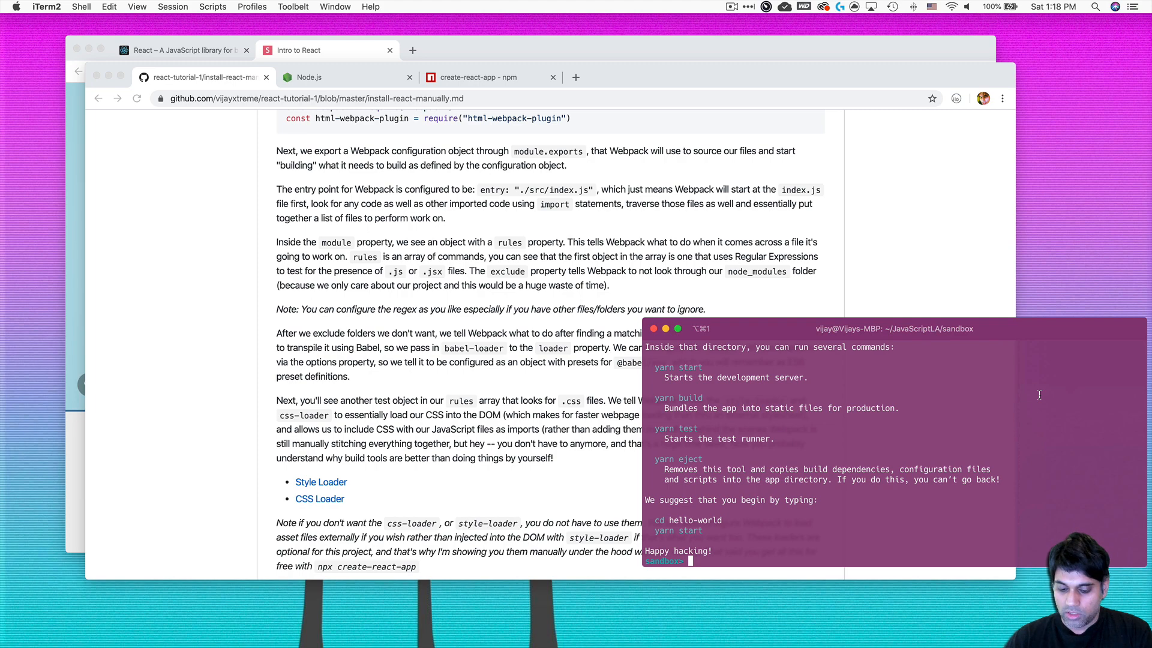
# Change into the hello-world project directory with cd hello-world
pyautogui.write('cd hel')
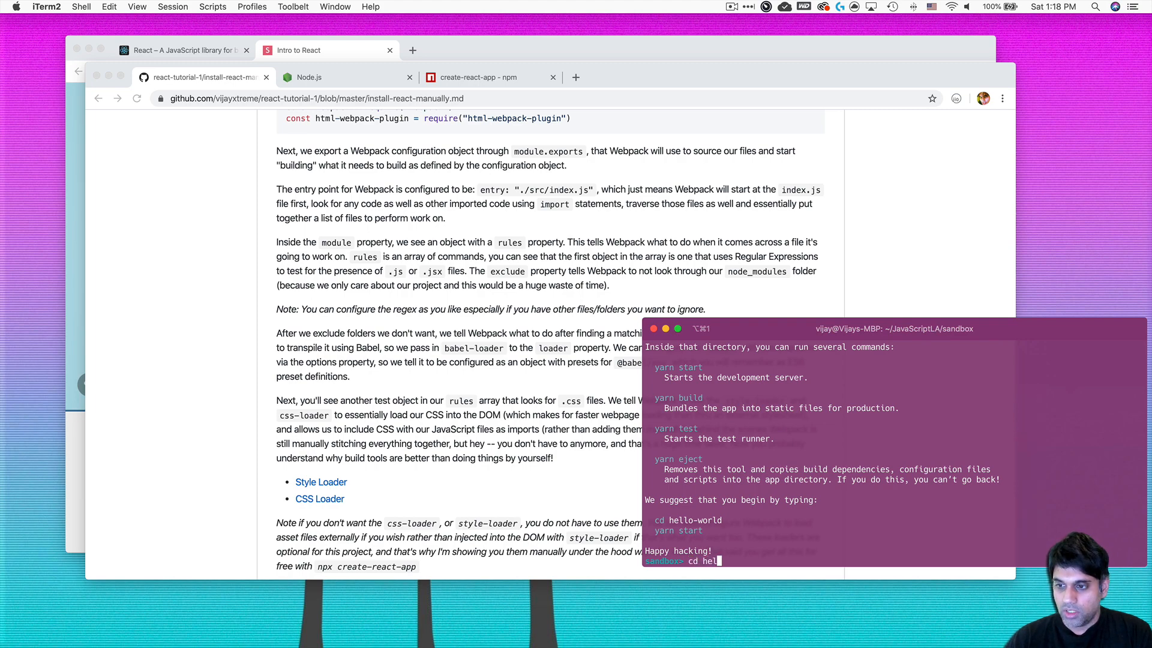
pyautogui.write('lo')
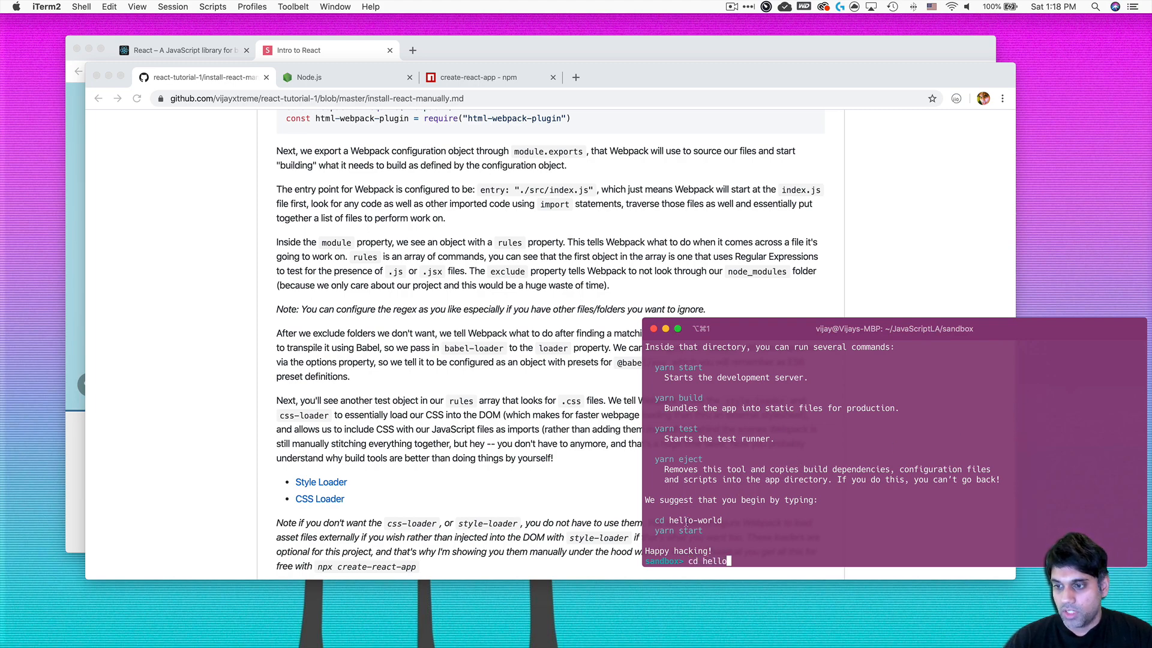
pyautogui.write('-world')
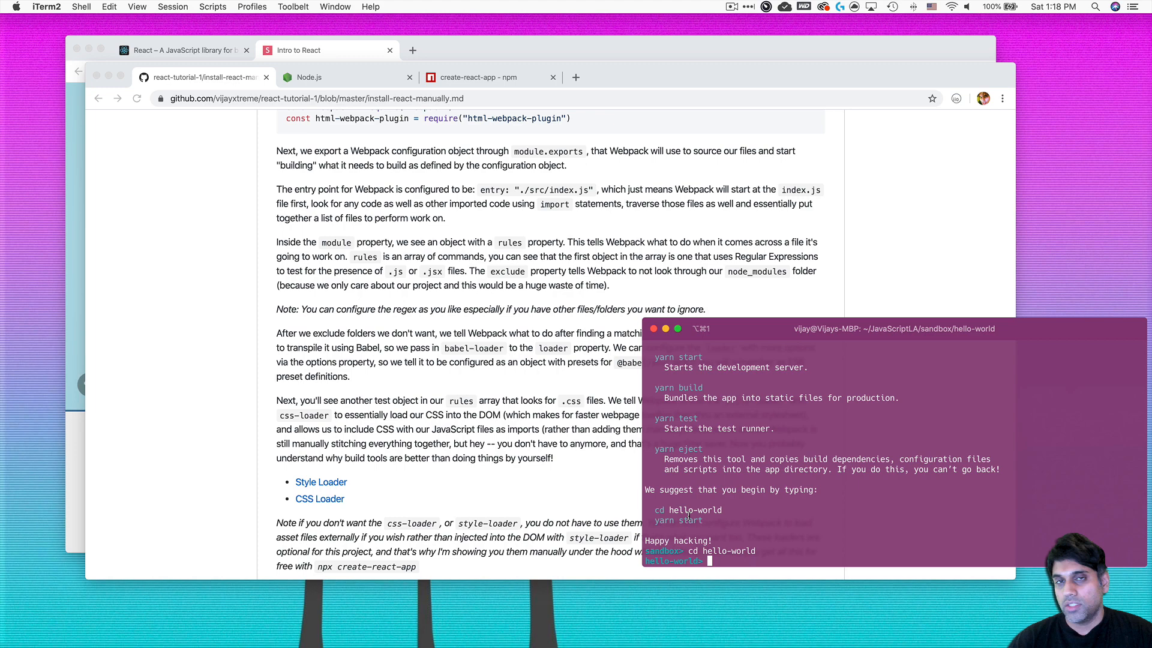
pyautogui.moveTo(465, 379)
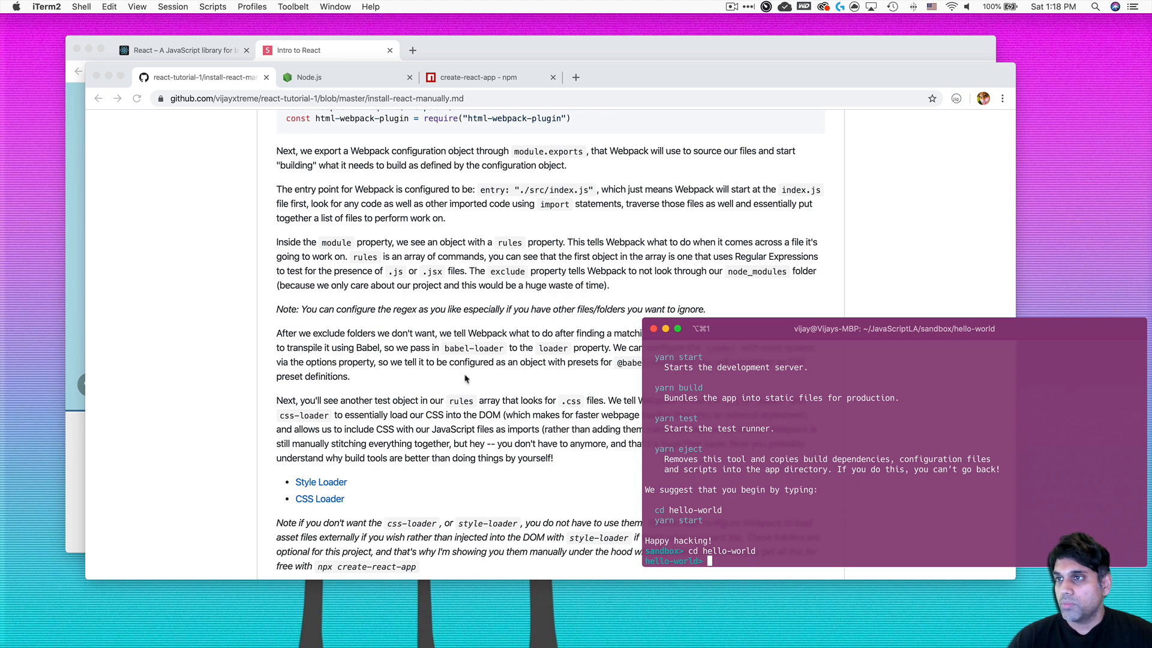
pyautogui.click(719, 76)
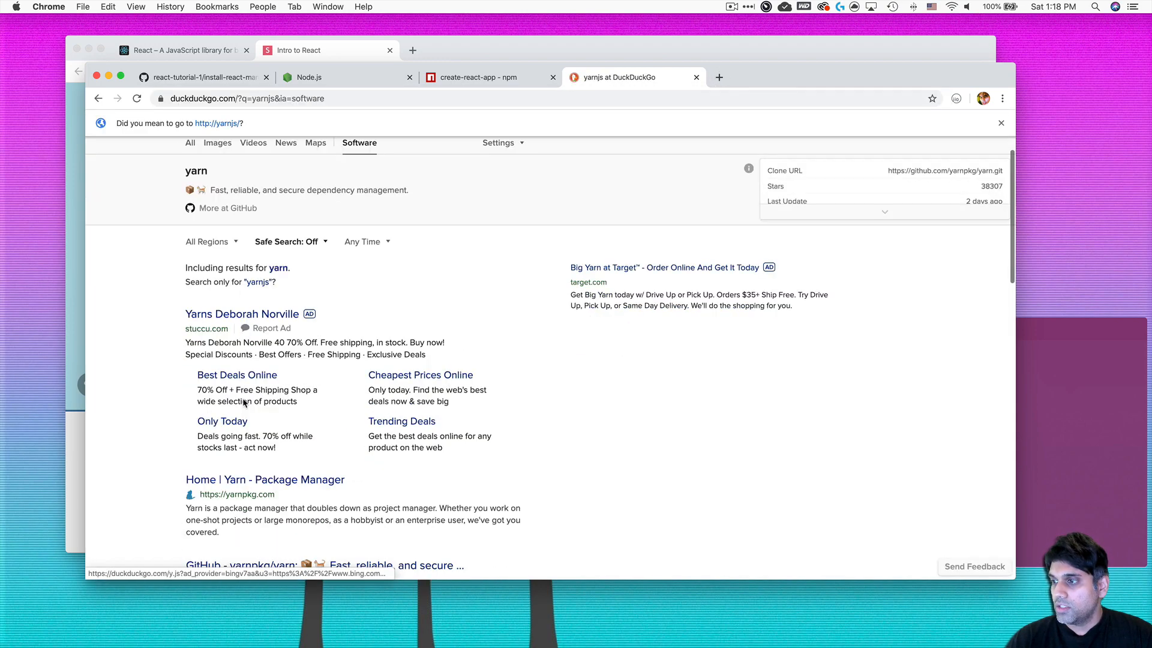
# Open the 'Home | Yarn - Package Manager' result, check the create-react-app tab, and return to Yarn
pyautogui.click(265, 479)
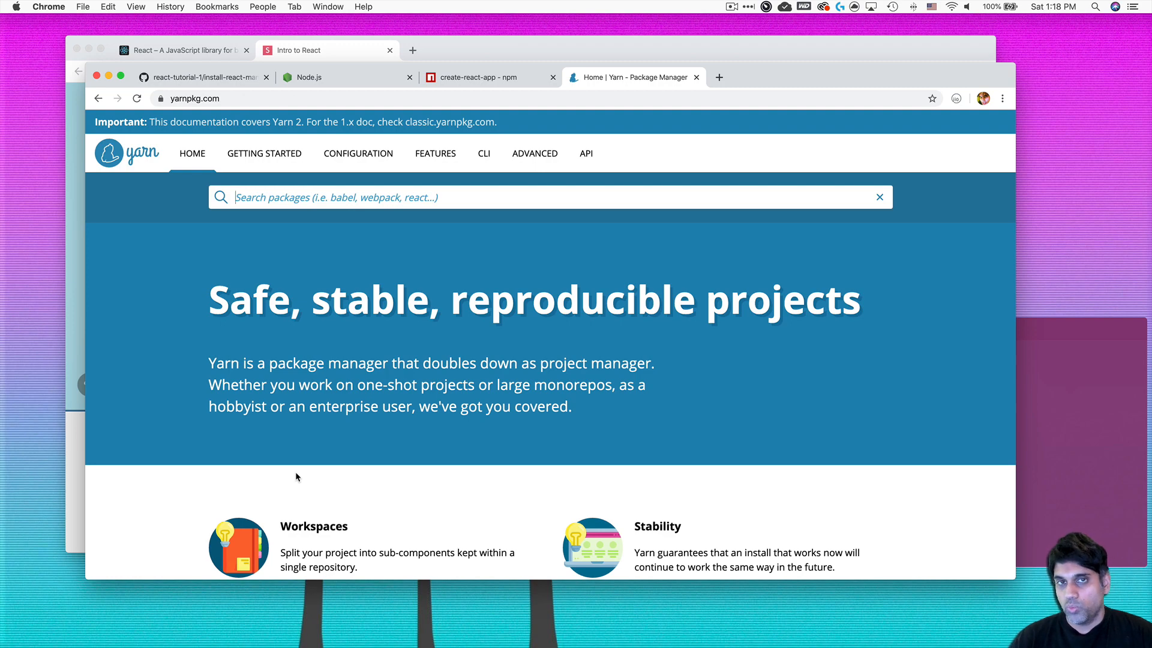
pyautogui.scroll(-3)
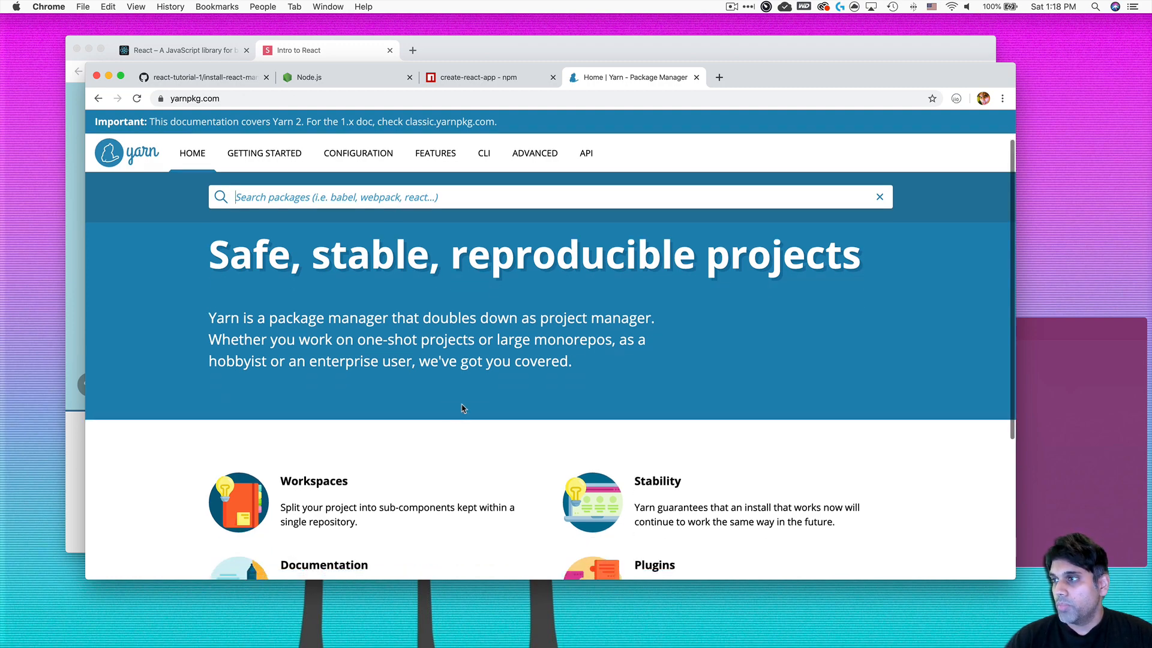
pyautogui.scroll(-3)
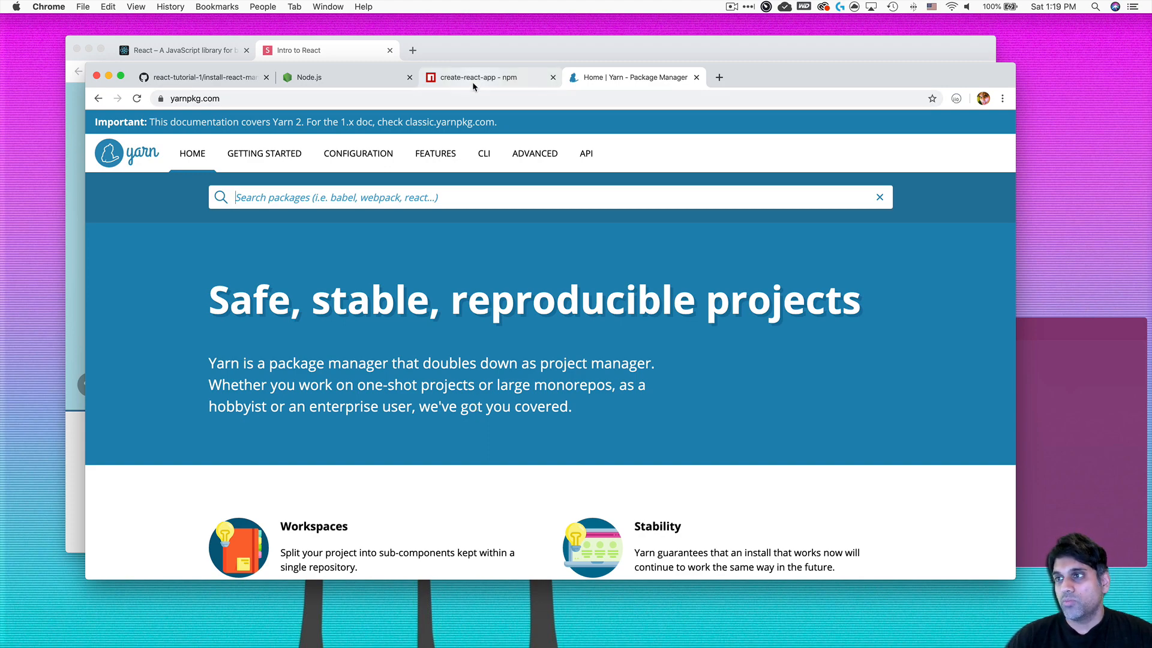
pyautogui.click(488, 77)
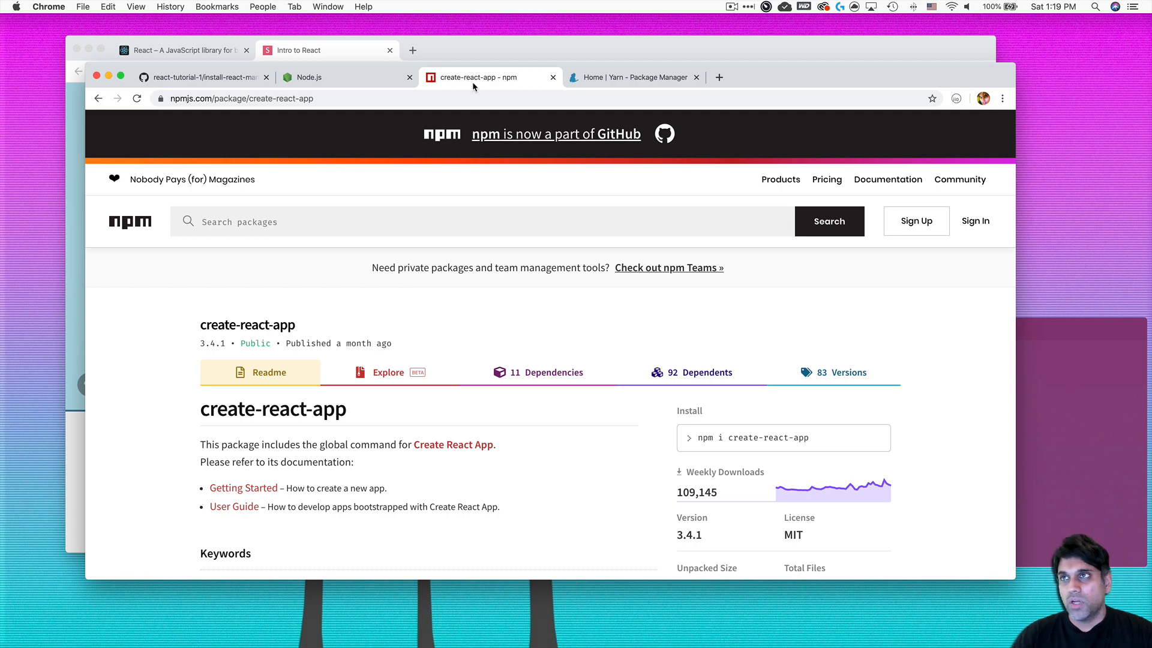
pyautogui.moveTo(459, 73)
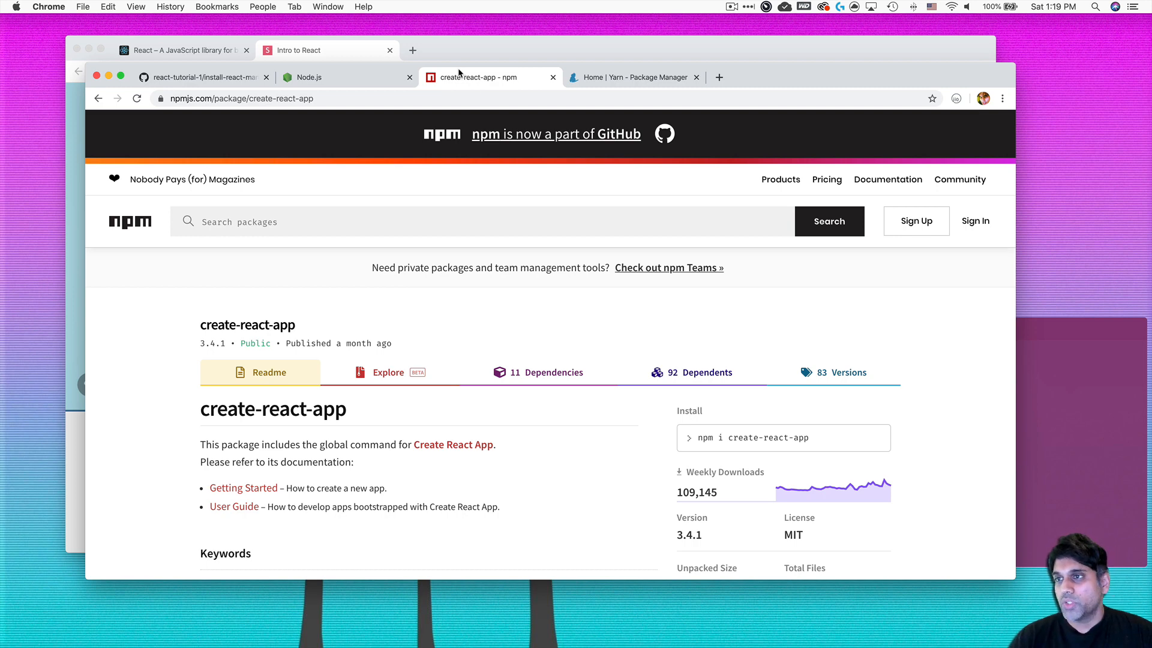
pyautogui.moveTo(608, 75)
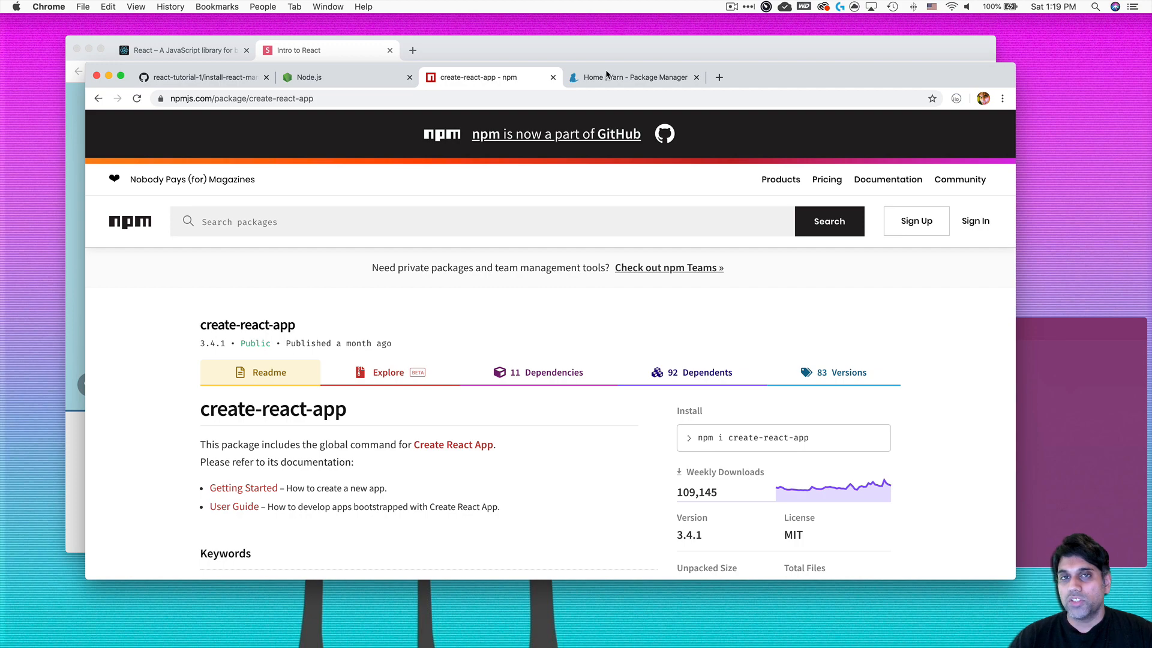
pyautogui.click(633, 77)
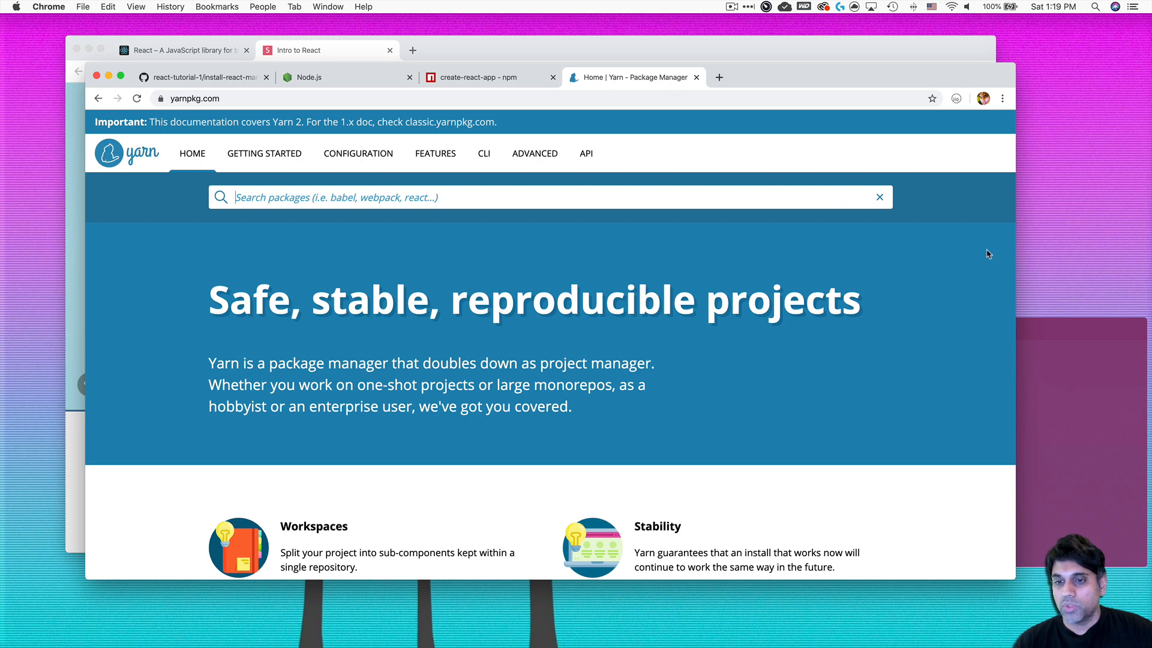
pyautogui.moveTo(570, 279)
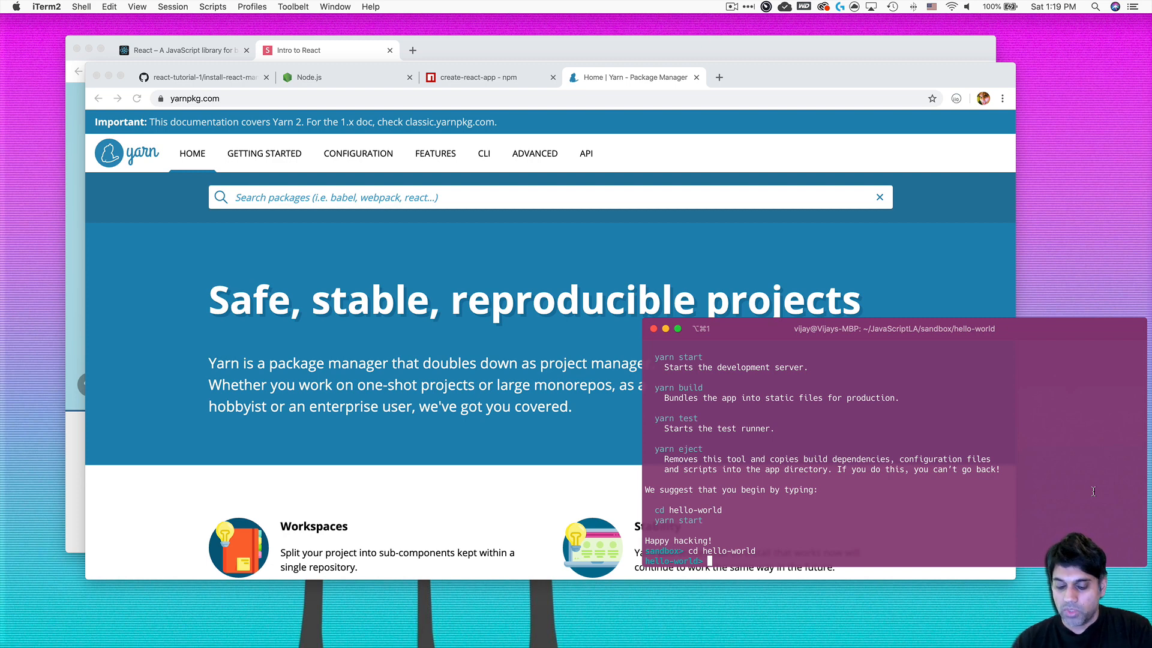
# Run yarn start in hello-world and wait for 'Compiled successfully!'
pyautogui.write('yarn star')
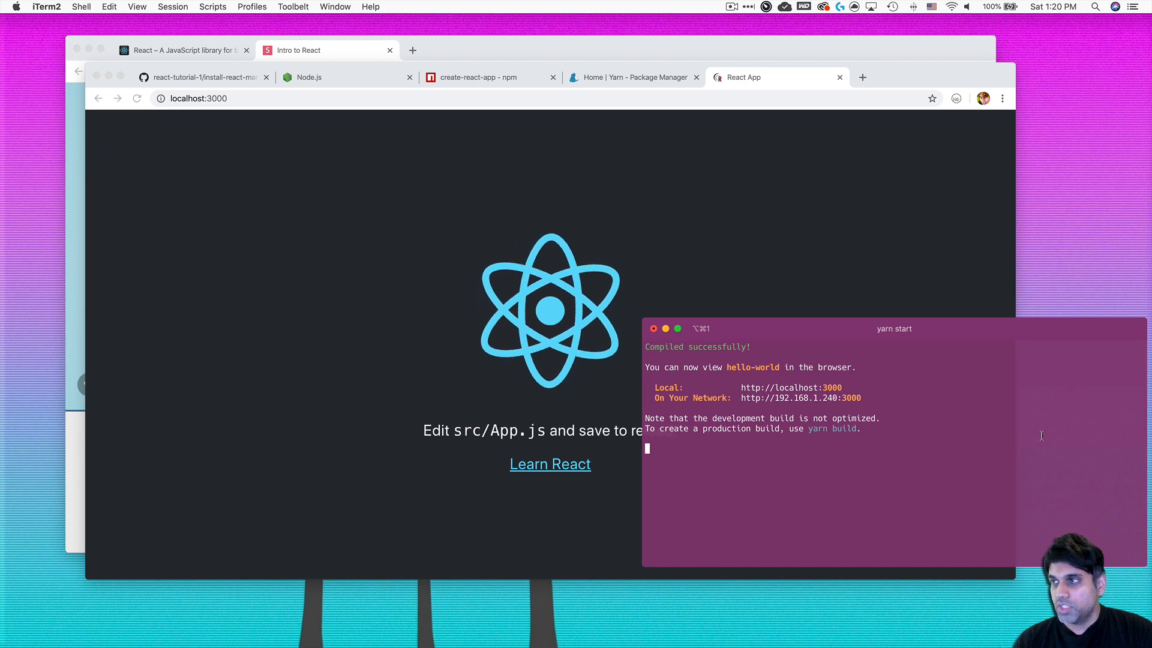
pyautogui.moveTo(903, 361)
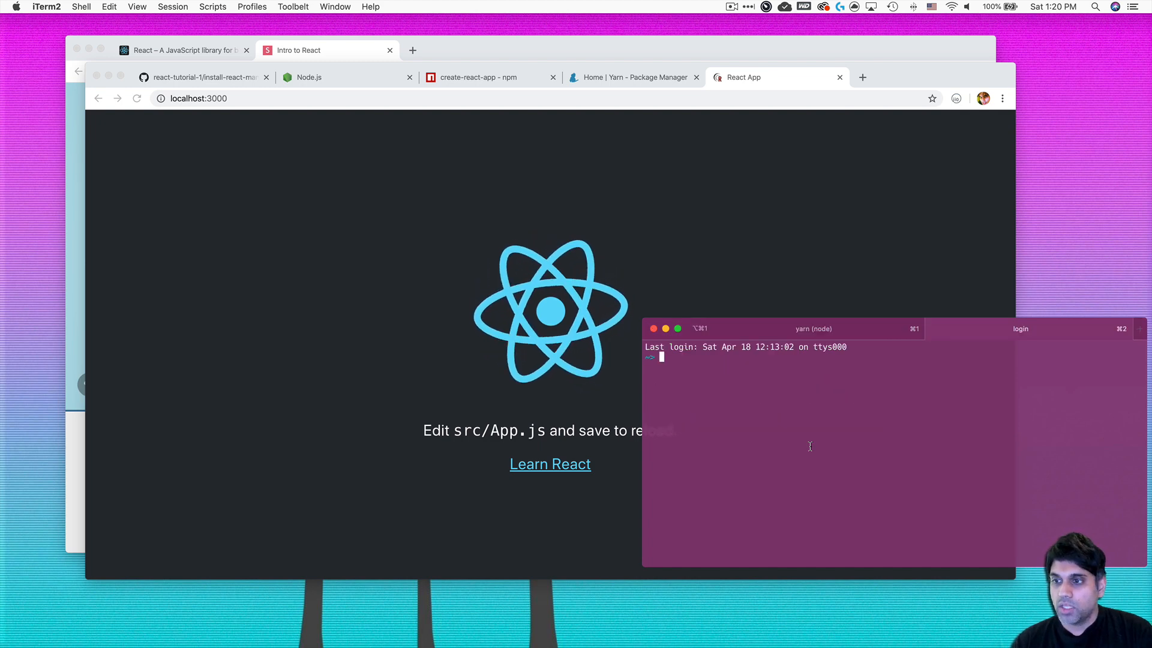
# In a new tab, cd into JavaScriptLA/sandbox/hello-world and run code . to launch VS Code
pyautogui.write('cd')
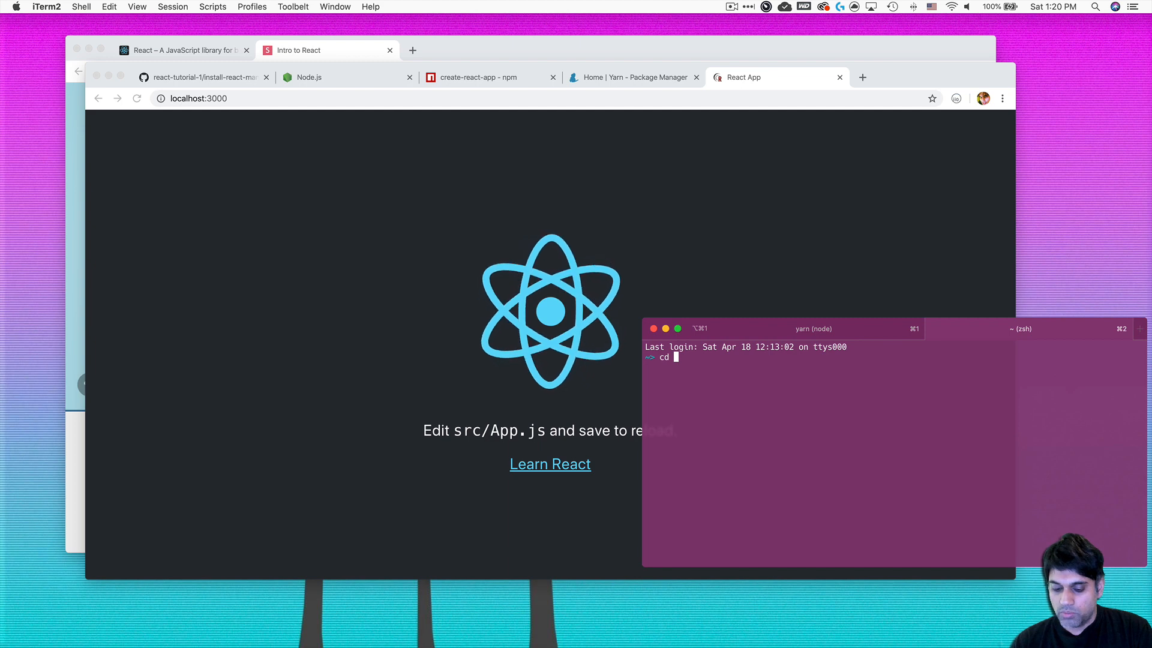
pyautogui.write('JavaScriptLA/')
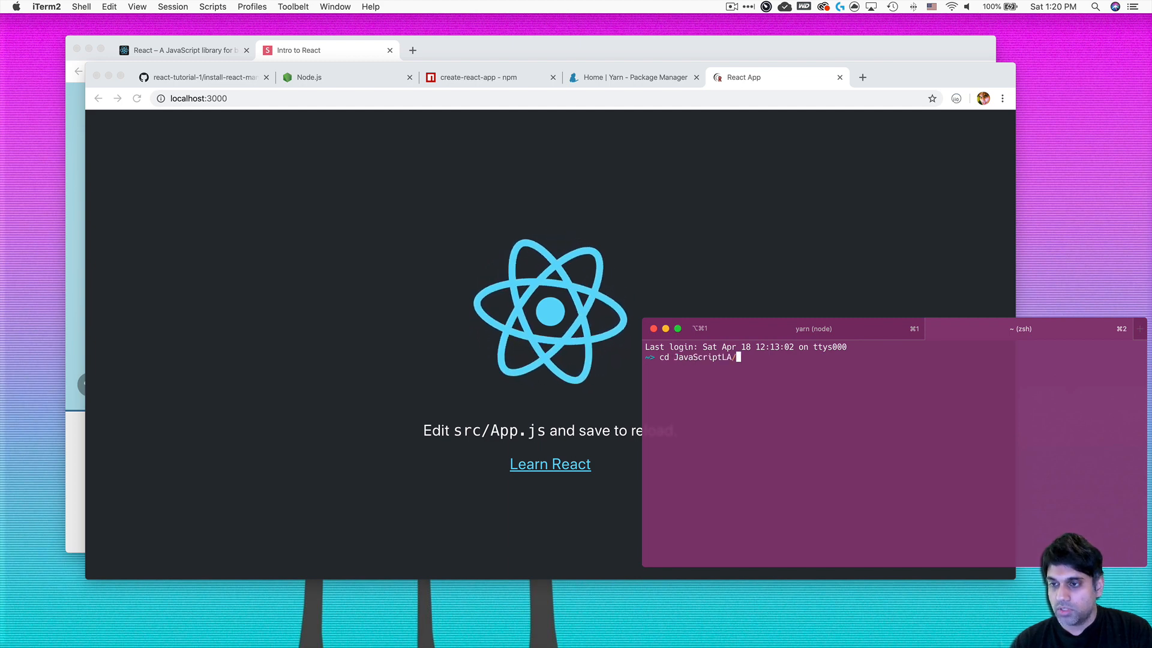
pyautogui.write('sandbox/')
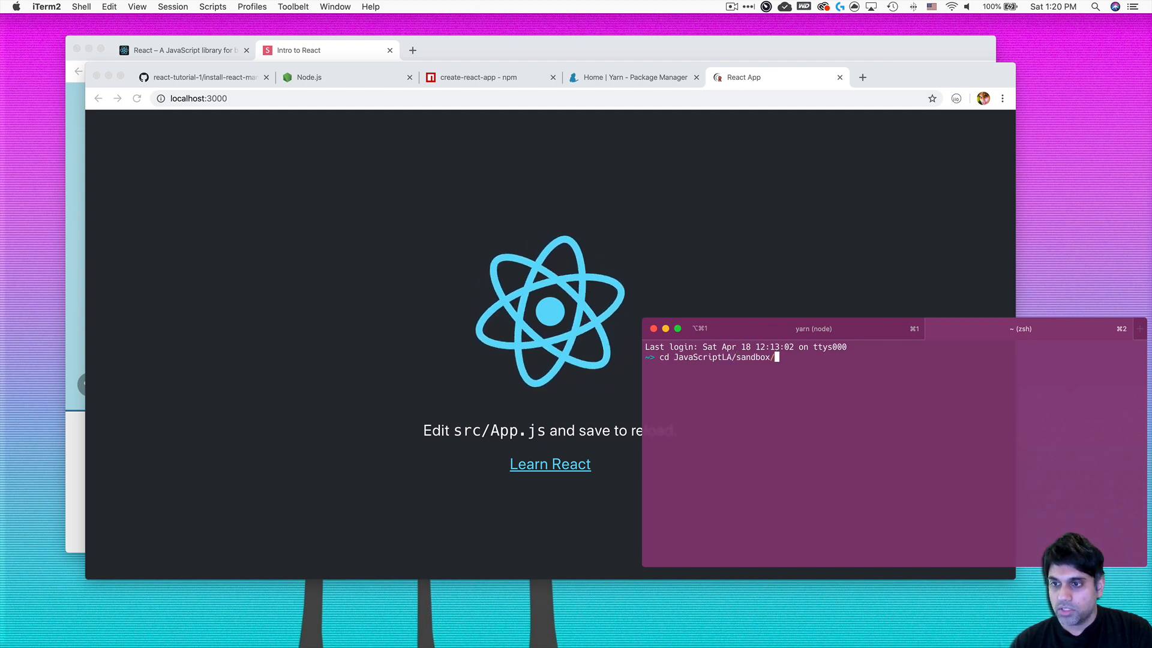
pyautogui.write('cd hello-world/')
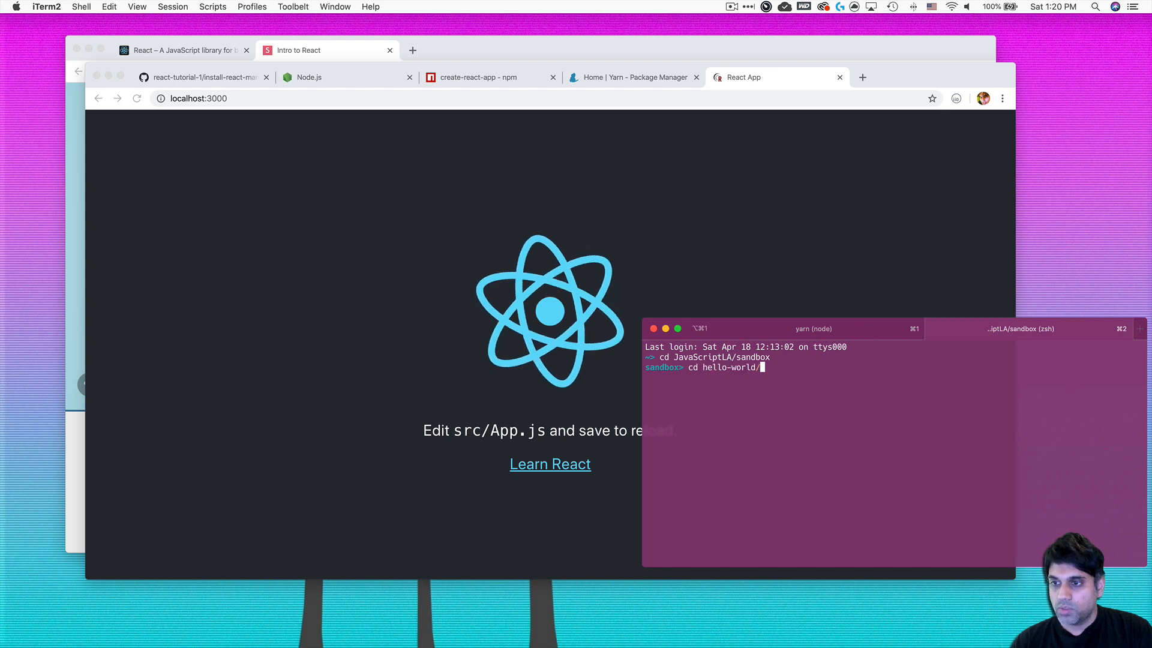
pyautogui.write('code .')
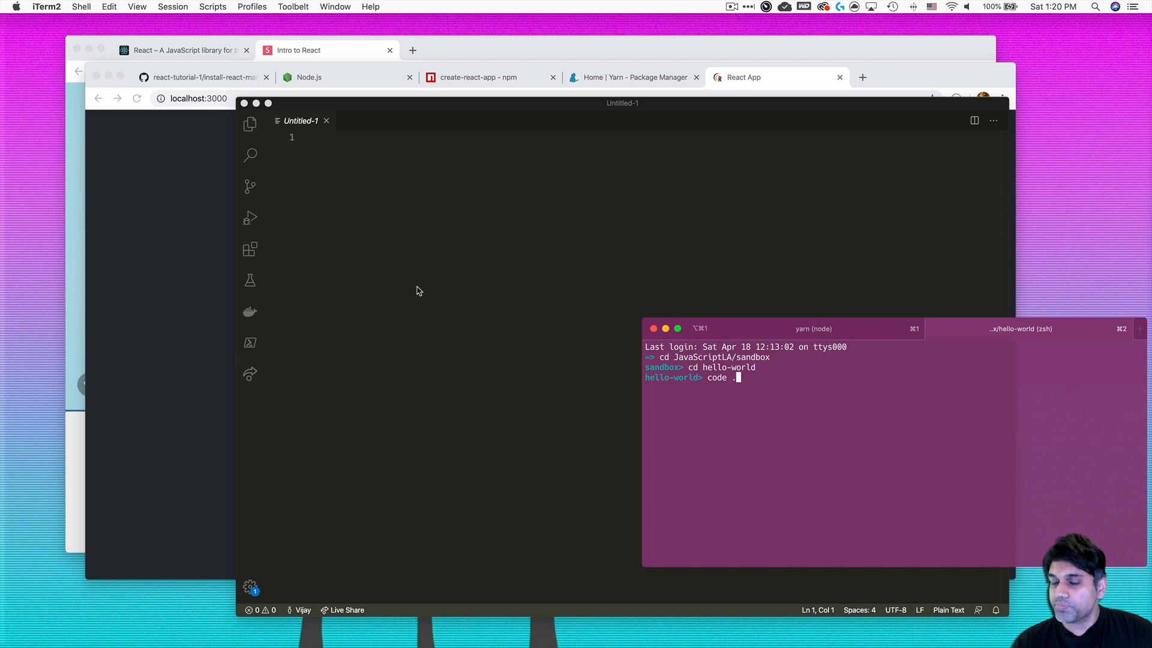
pyautogui.moveTo(566, 255)
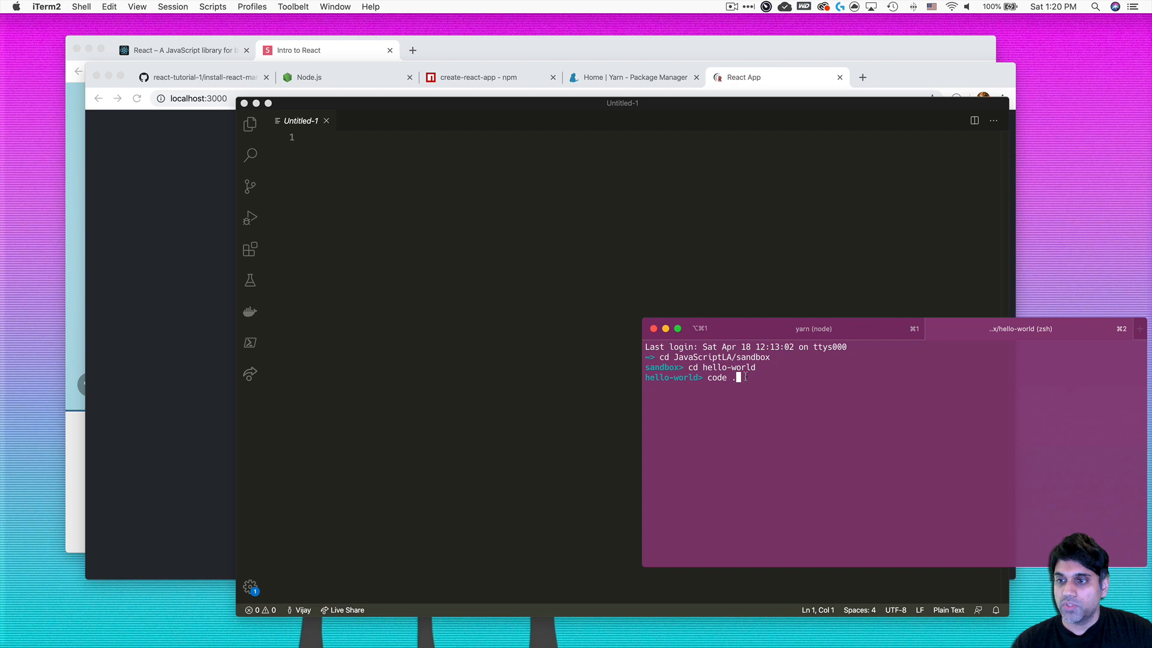
pyautogui.moveTo(1054, 49)
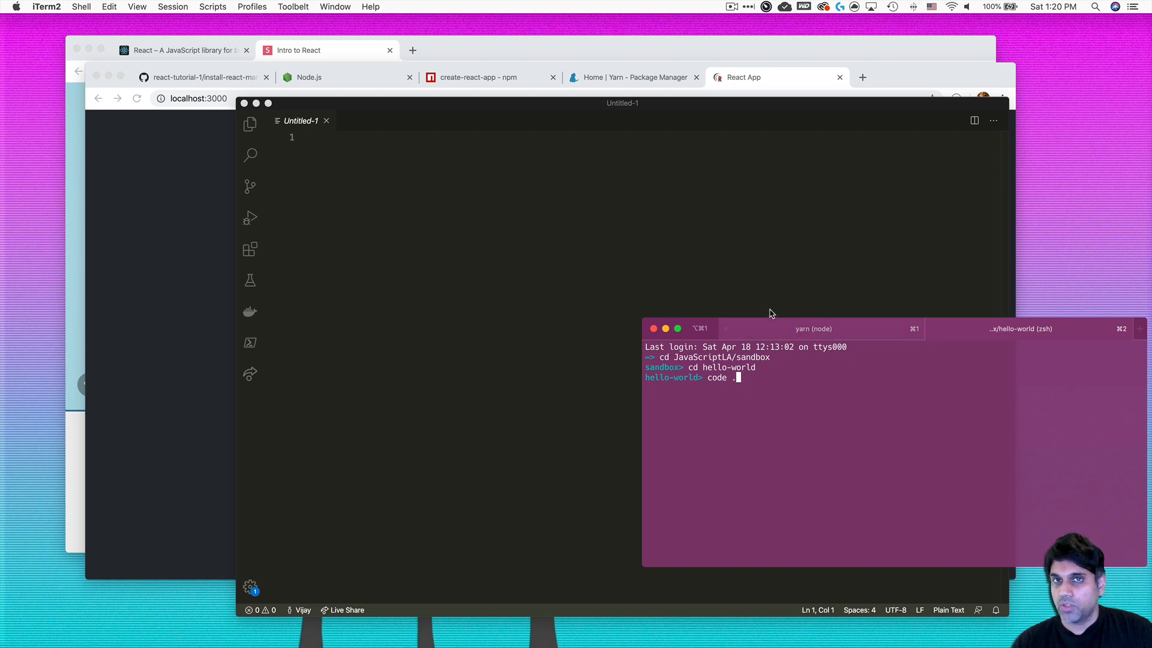
pyautogui.moveTo(759, 316)
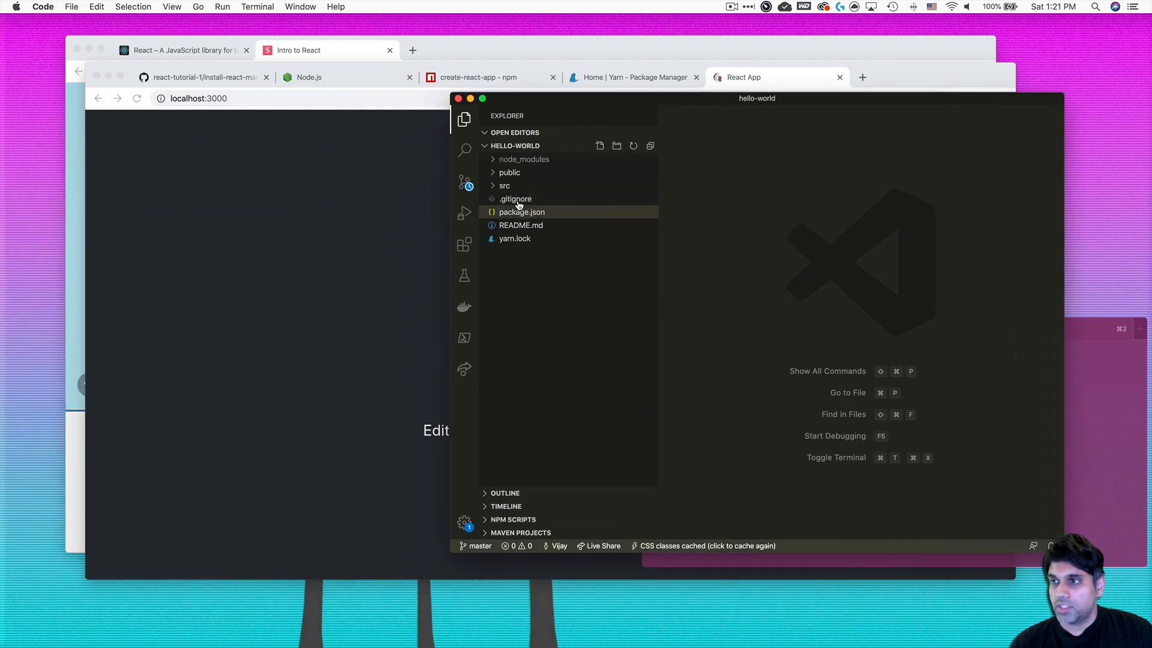
pyautogui.moveTo(504, 185)
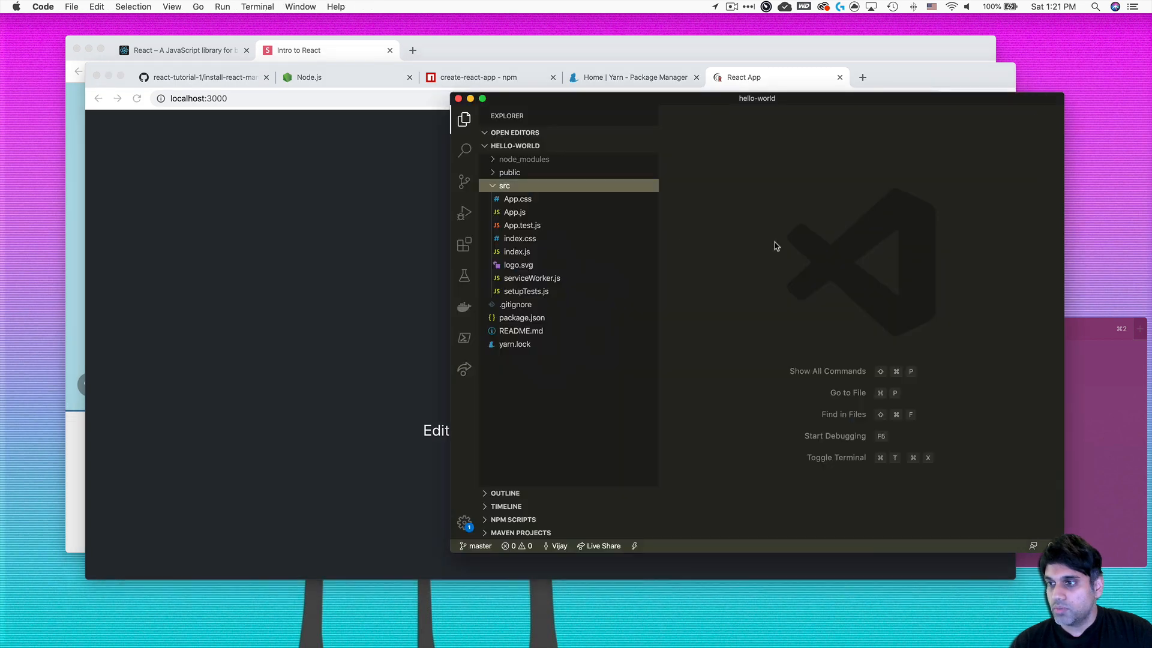
# Open App.js and edit the paragraph's file name from App.js to Ap.js
pyautogui.click(514, 212)
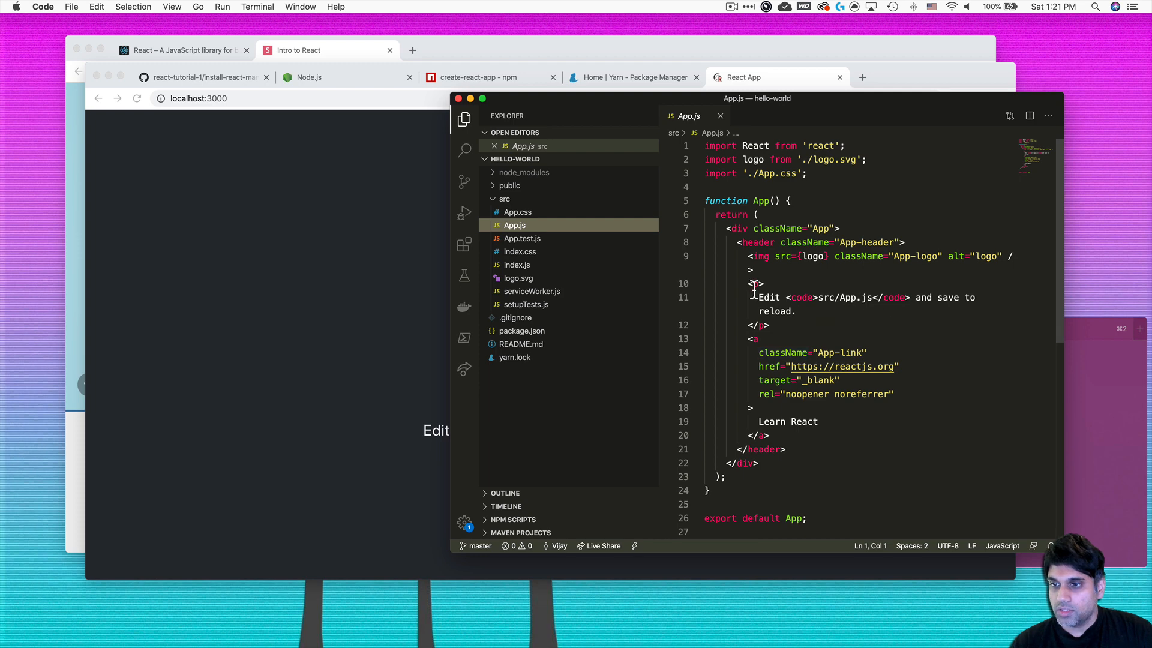
pyautogui.moveTo(842, 309)
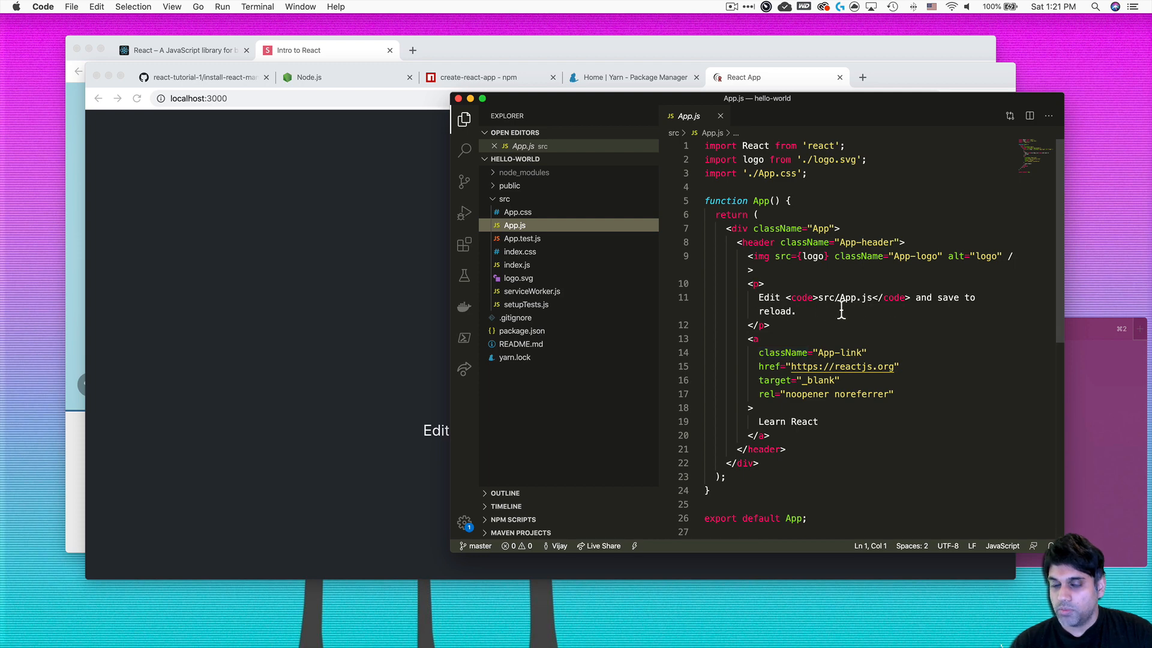
pyautogui.doubleClick(849, 297)
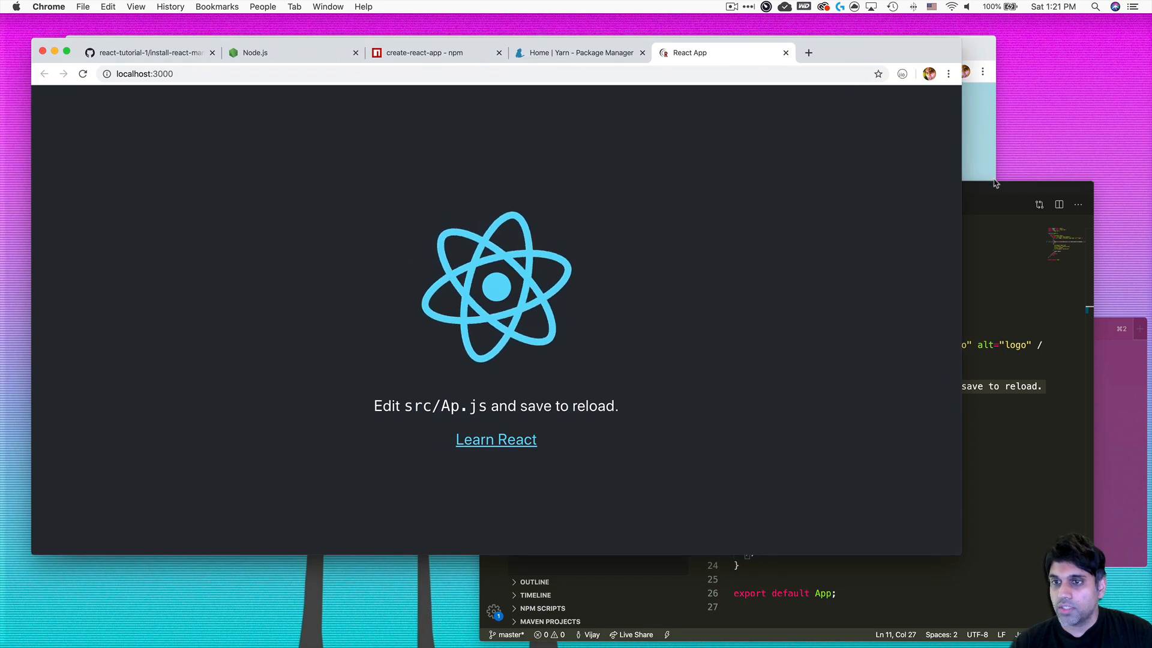
# Switch to the Chrome localhost:3000 tab to view the live-reloaded page
pyautogui.click(808, 294)
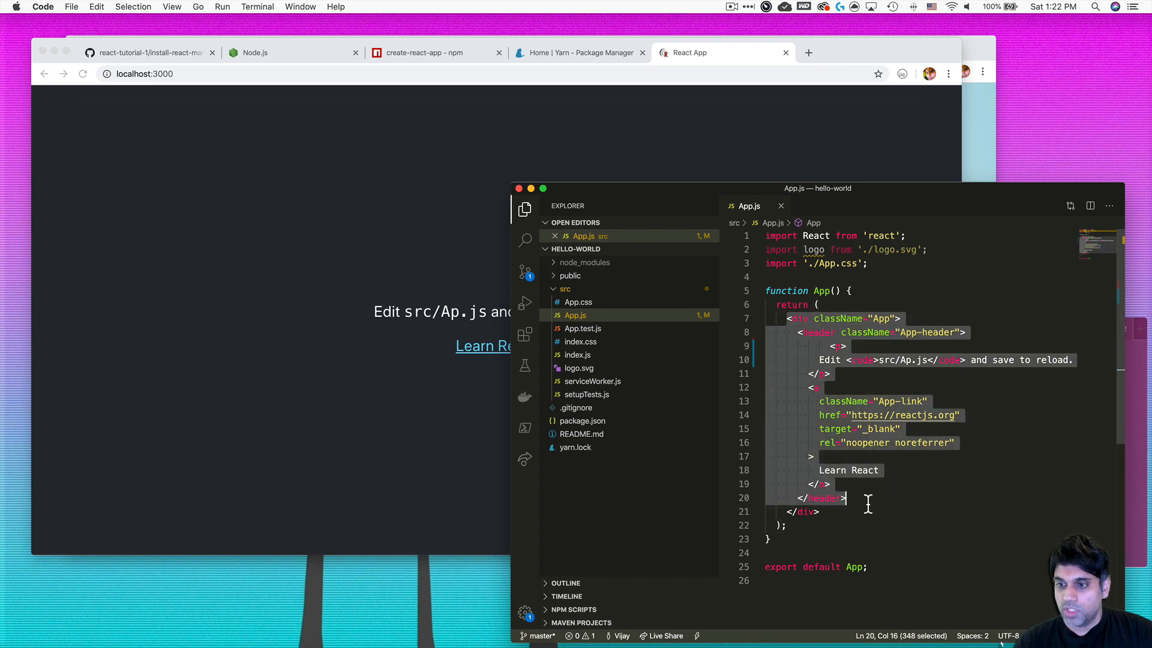
# Delete the selected header JSX block, leaving App's return empty
pyautogui.press('delete')
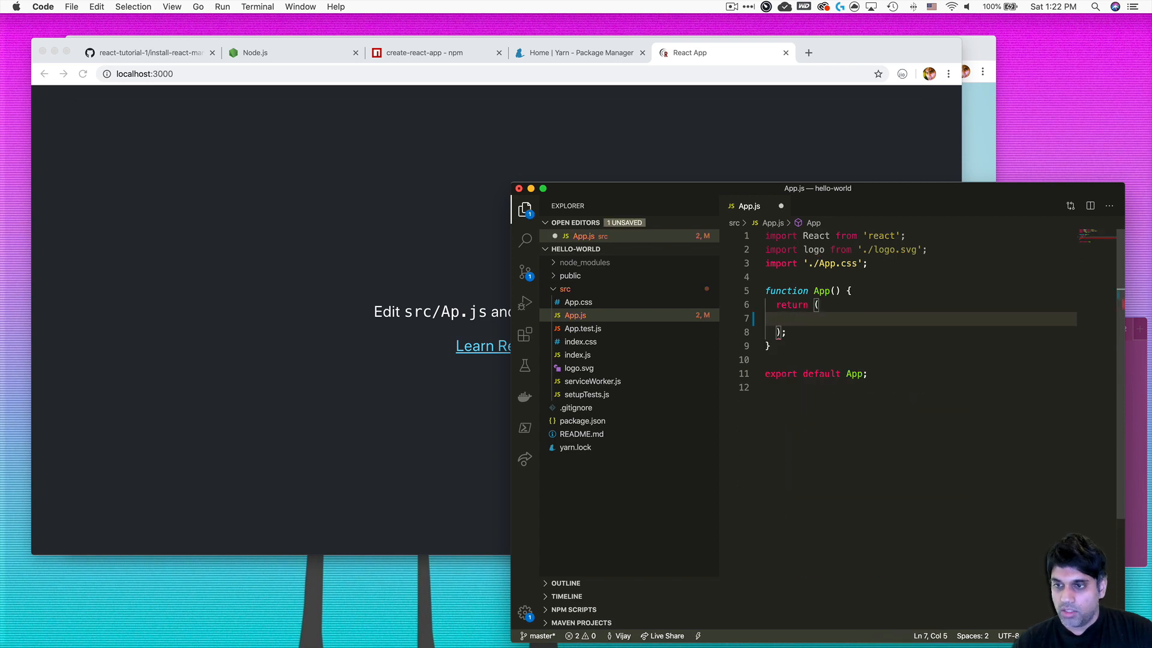